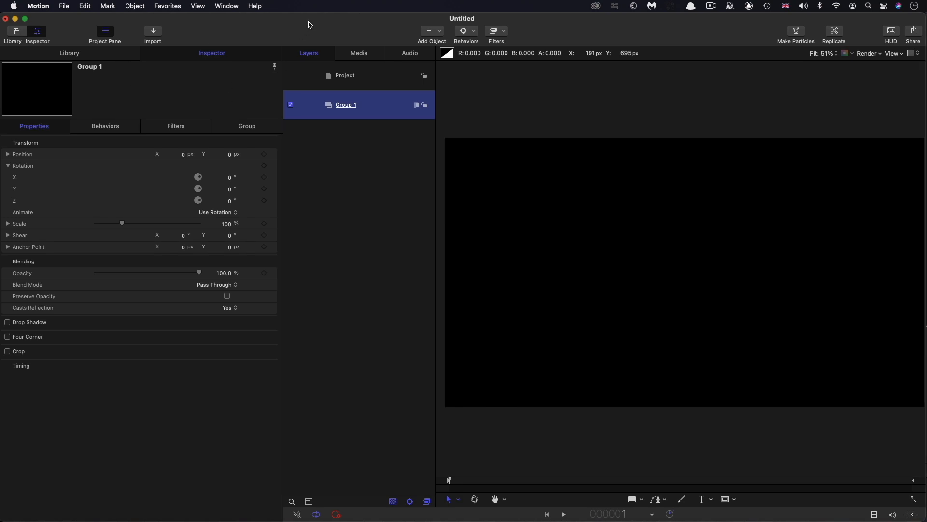
Select the Project item to display its 1920×1080, 24 fps settings in the Inspector
left_click(345, 75)
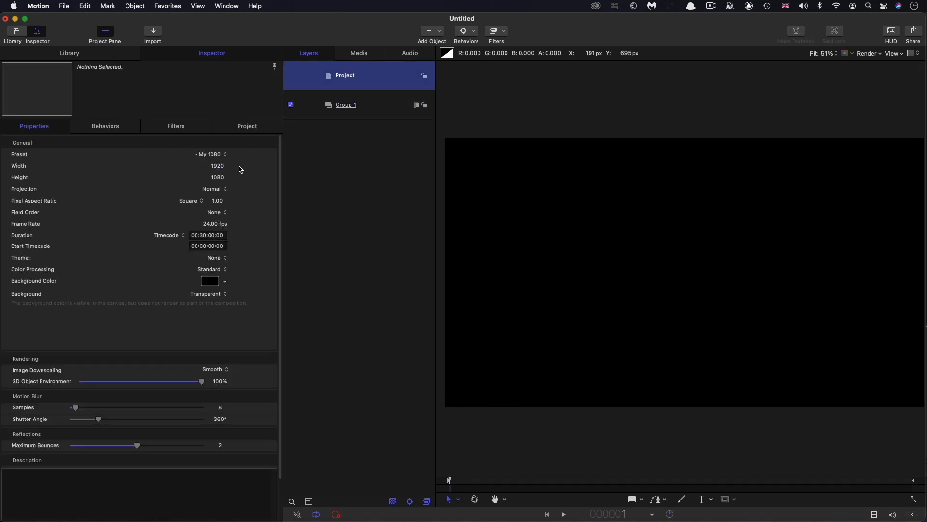
mouse_move(179, 250)
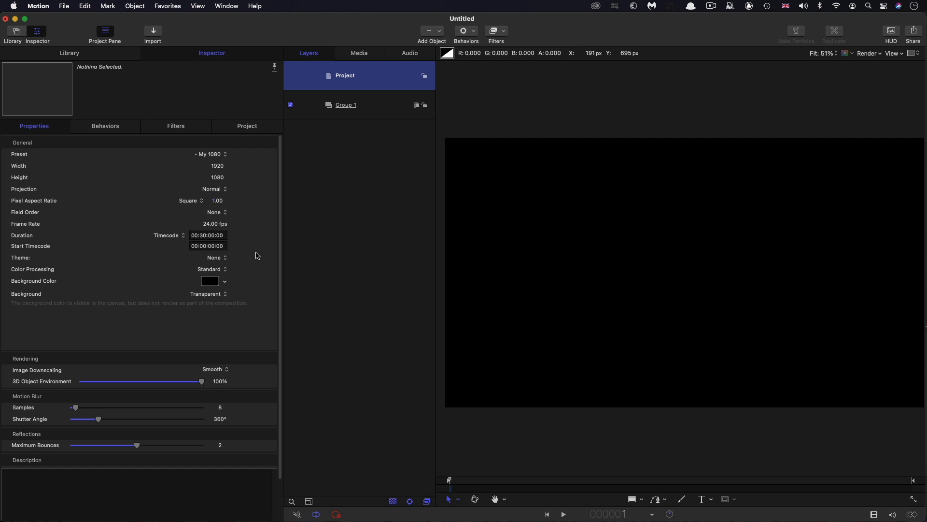
Add a Color Solid generator and darken its HSB brightness to 7% for a near-black navy
left_click(345, 104)
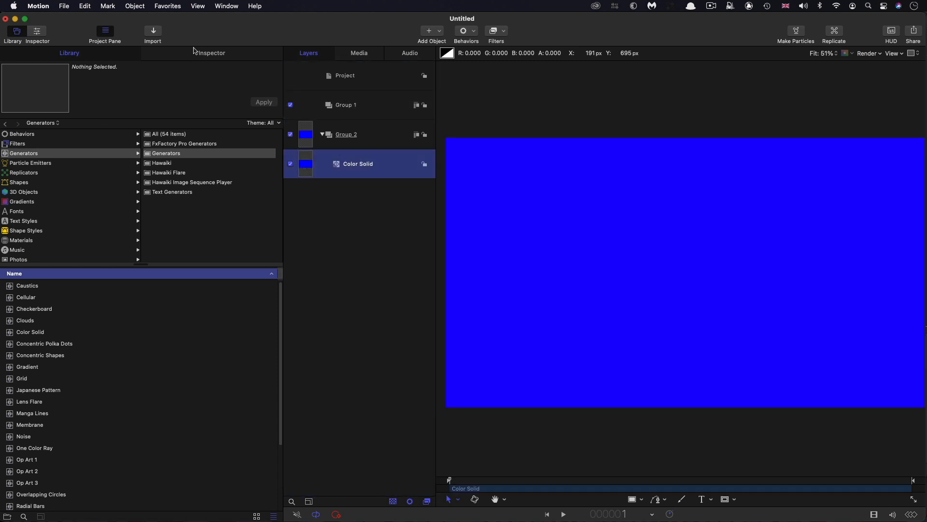
left_click(222, 190)
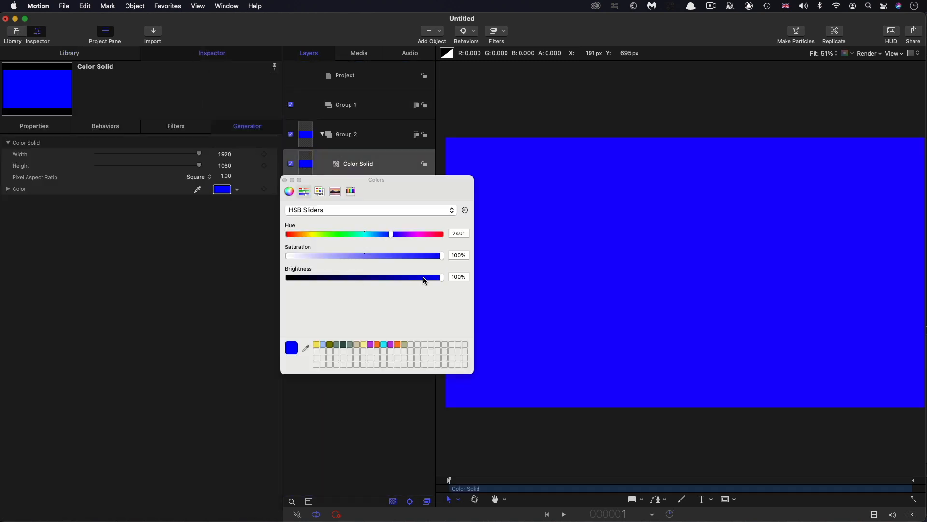
left_click_drag(423, 277, 298, 277)
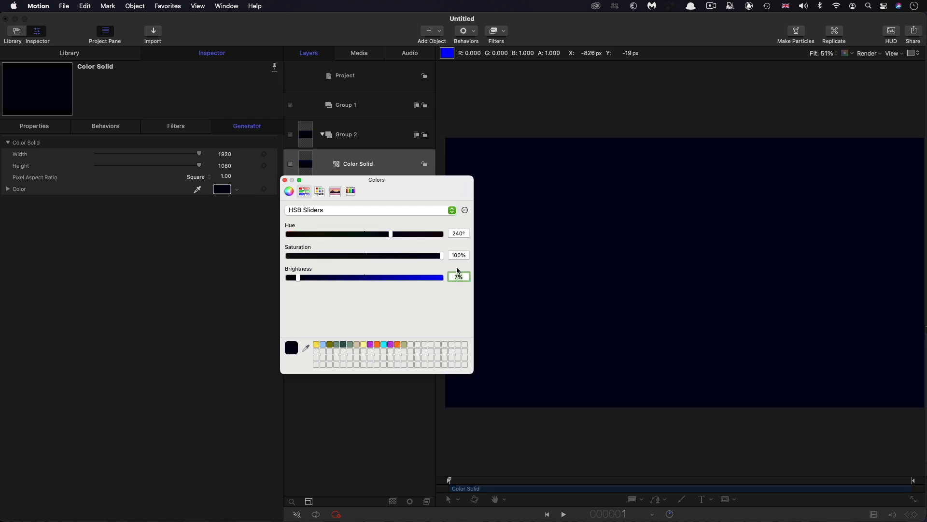
left_click(285, 180)
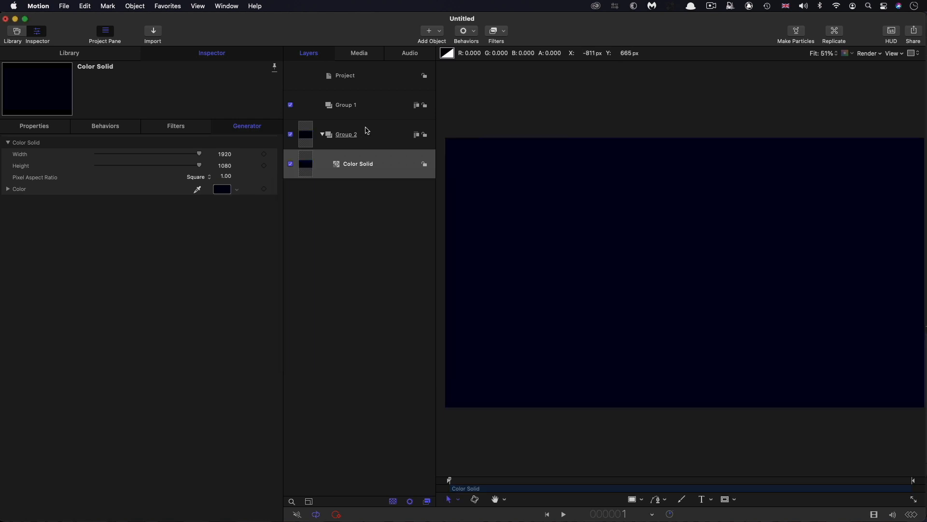
Draw a white rectangle in Group 1 and set its Geometry size to 640
left_click(355, 105)
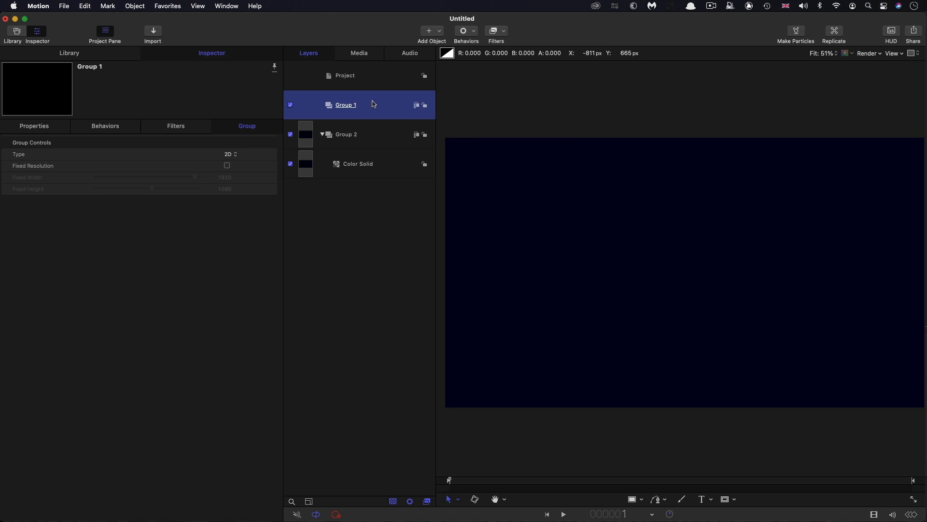
mouse_move(632, 499)
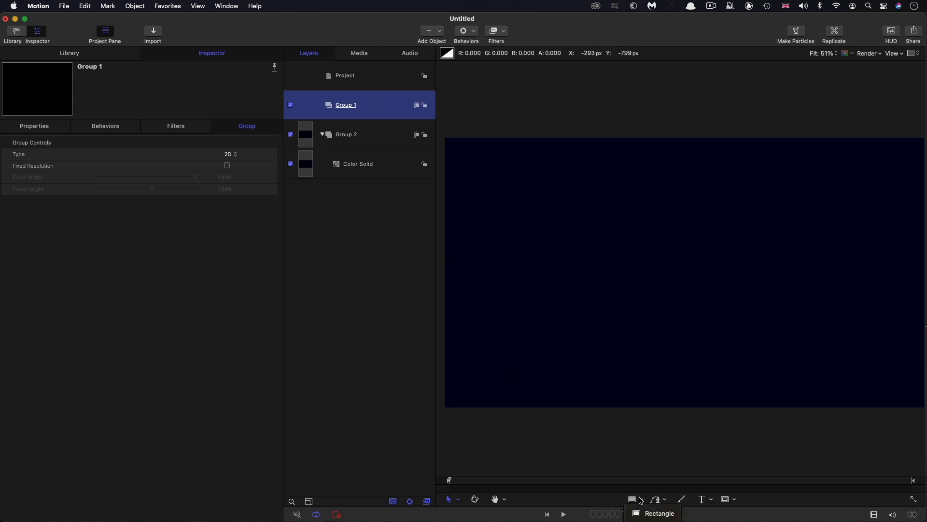
left_click_drag(597, 202, 781, 384)
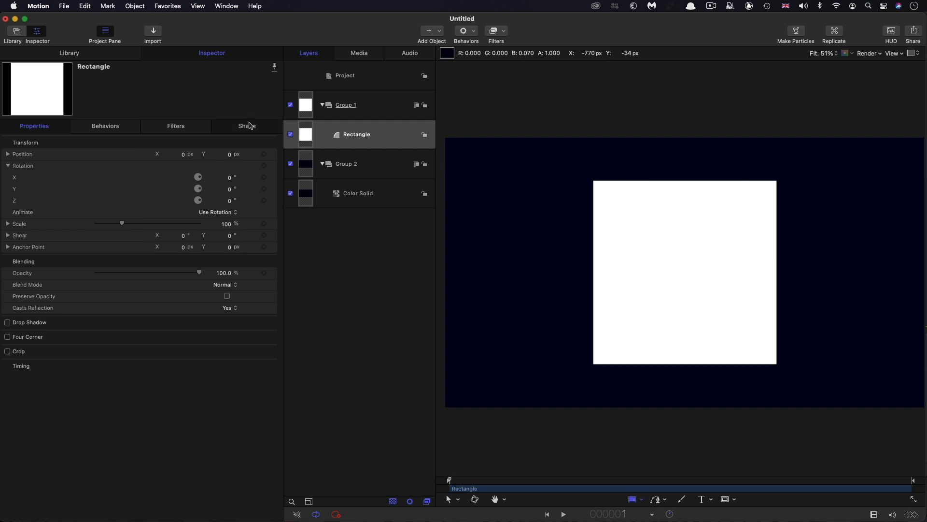
left_click(246, 126)
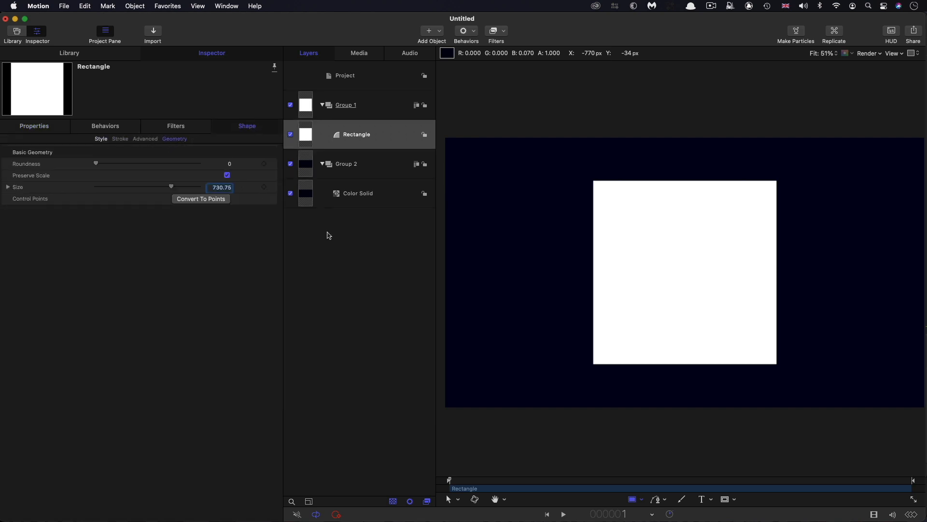
left_click_drag(171, 187, 168, 187)
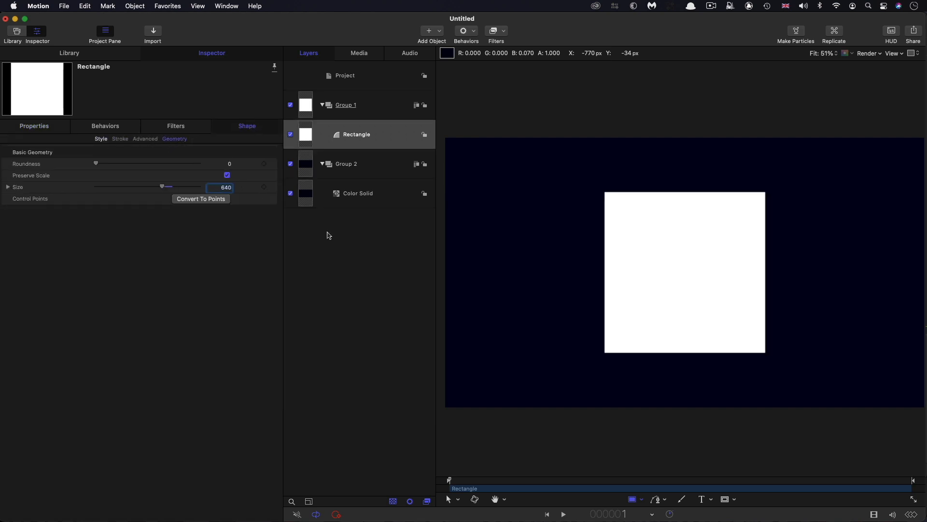
Set the fill to dark grey (24% brightness) at 2.0% opacity and enable the outline
left_click(100, 139)
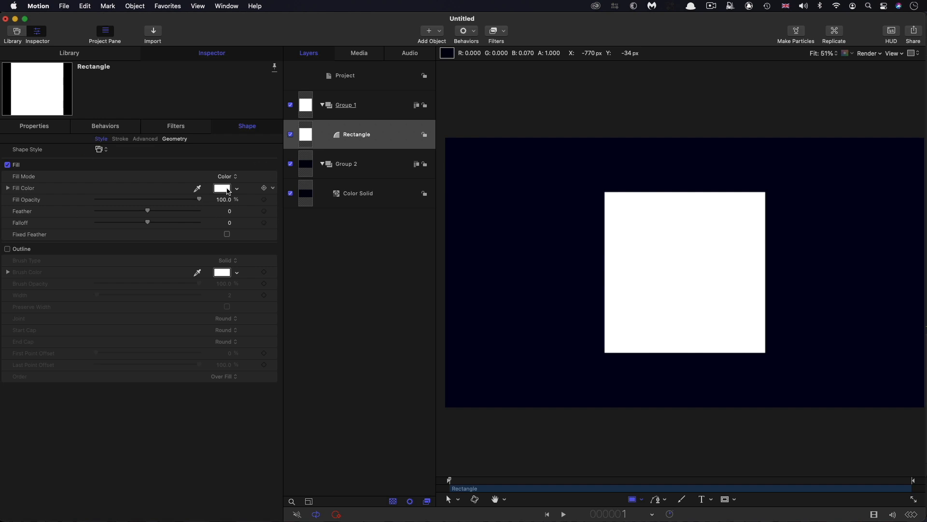
left_click(222, 187)
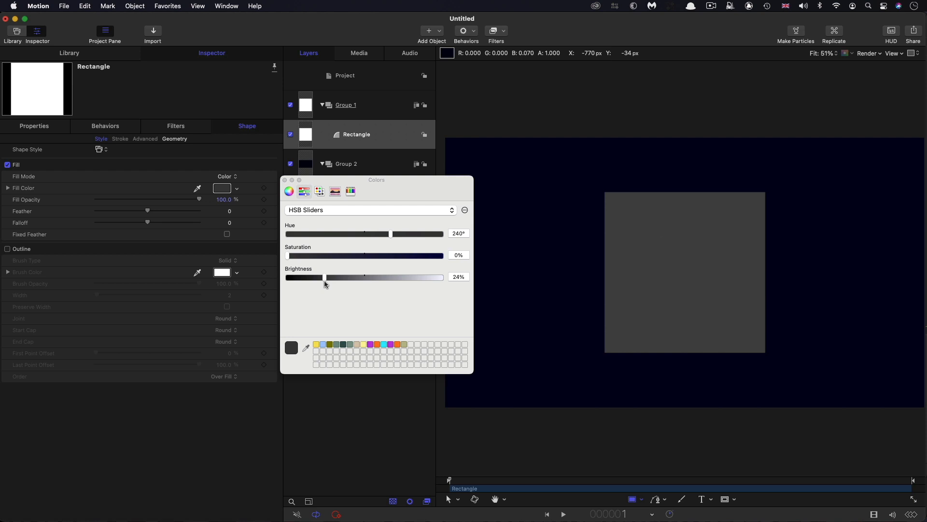
left_click_drag(325, 277, 325, 277)
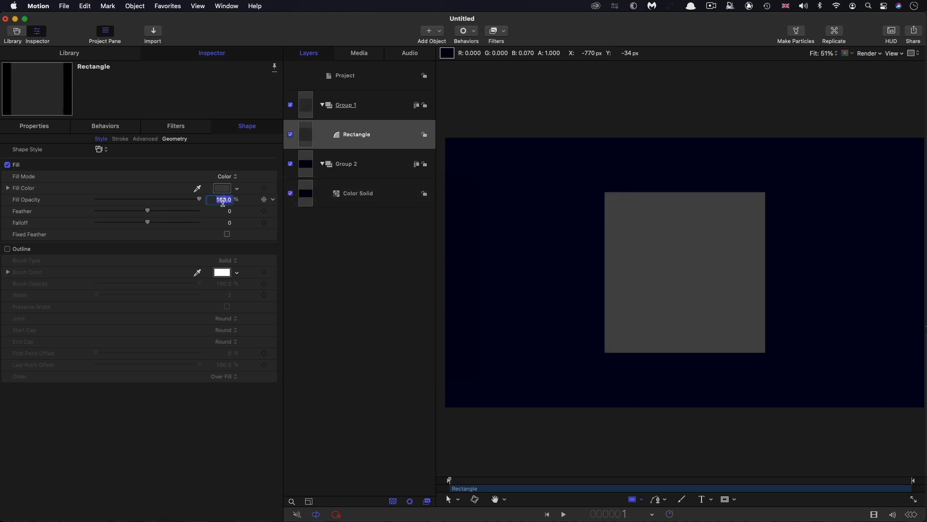
type("2.0")
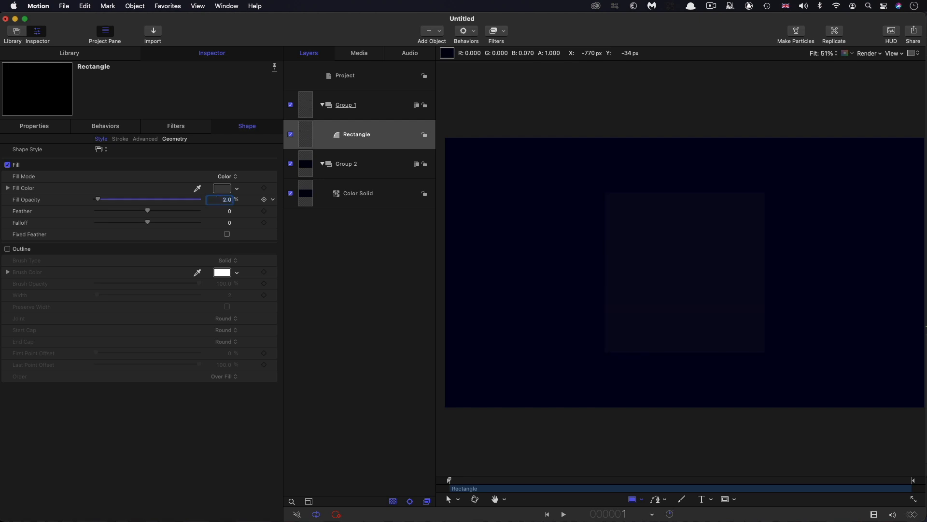
mouse_move(745, 257)
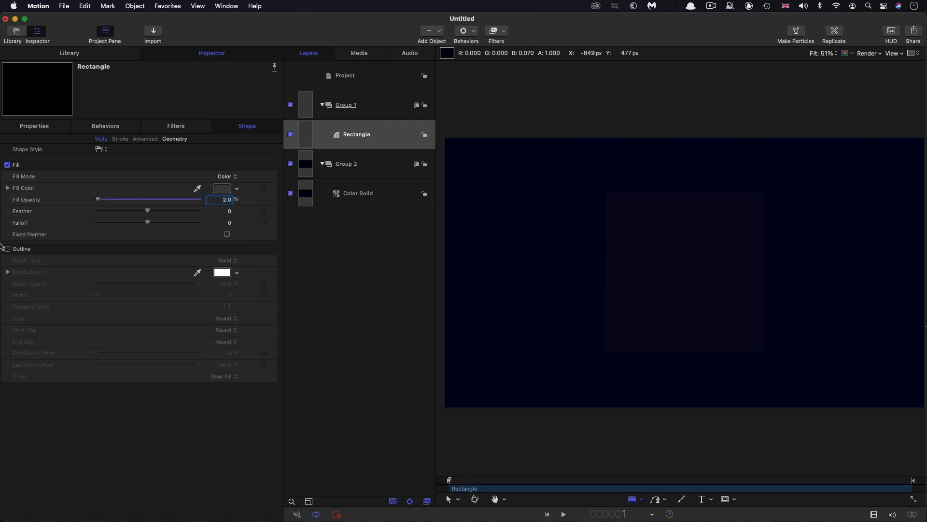
left_click(7, 249)
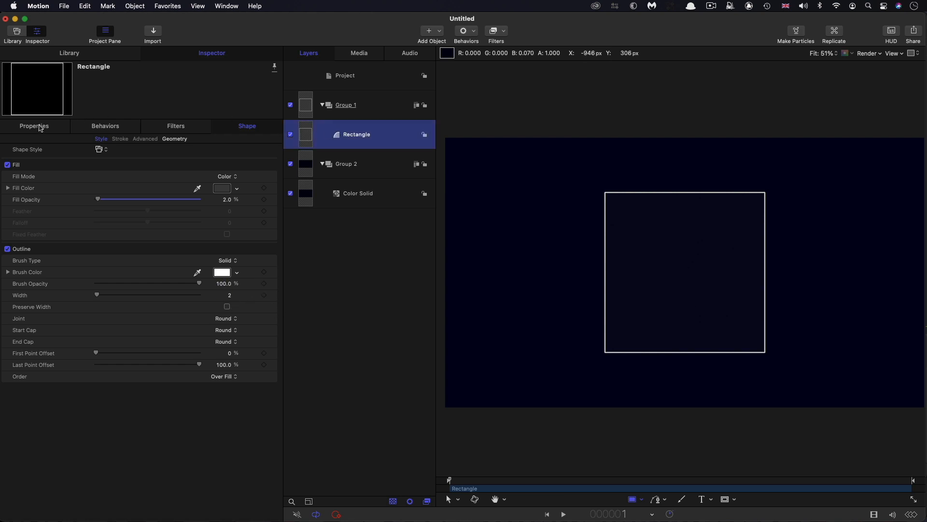
Add an Oscillate behaviour to Rotation X with amplitude 85 and speed 0.5
left_click(34, 125)
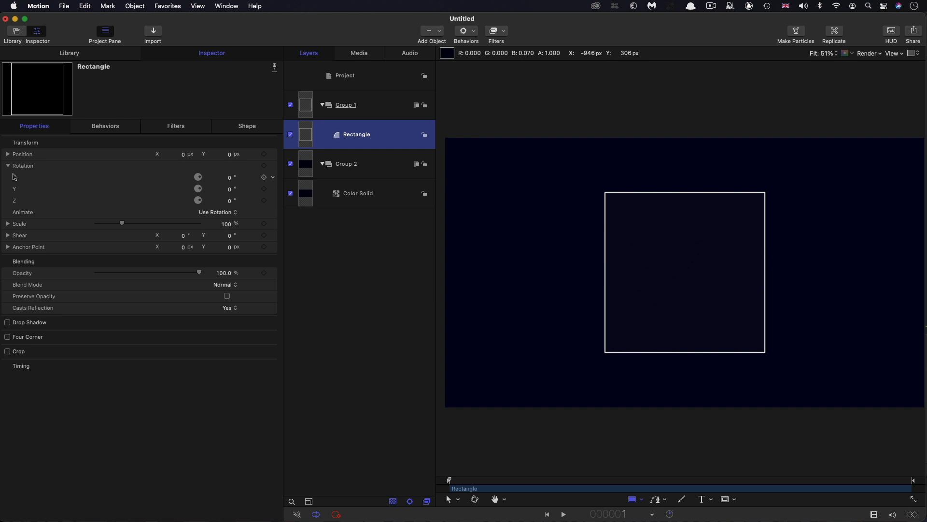
left_click(264, 177)
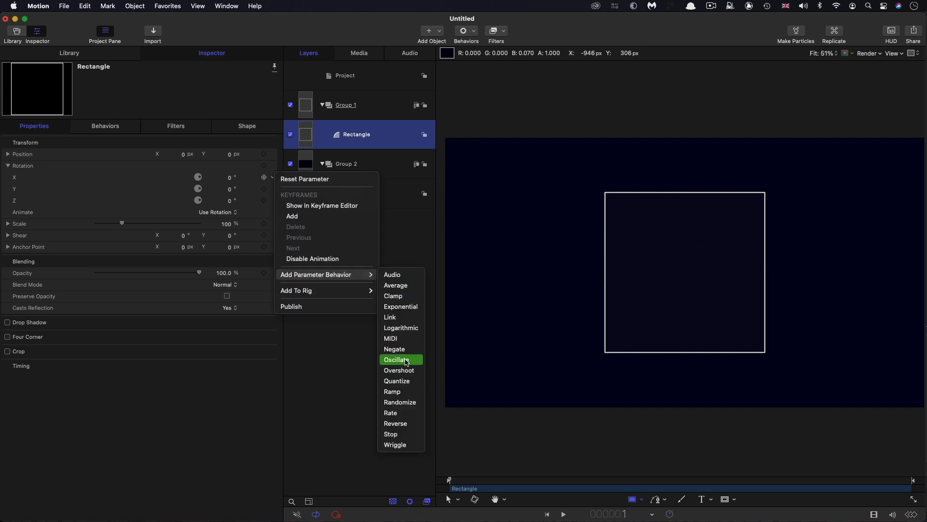
left_click(396, 359)
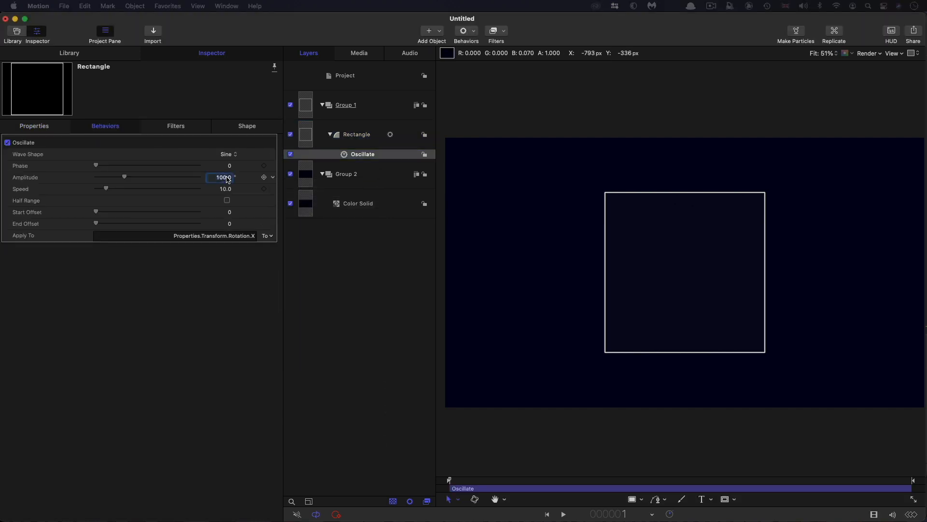
type("85.0")
left_click(219, 189)
type(".5")
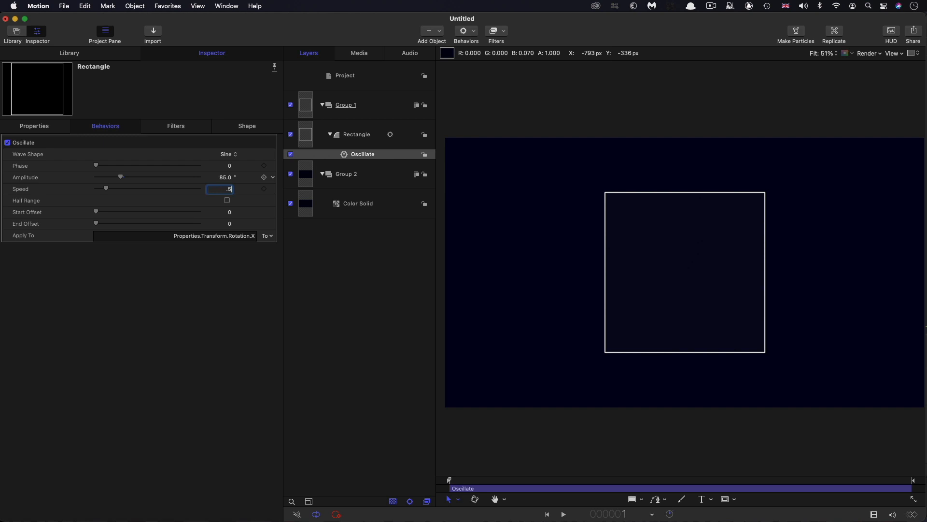
left_click(230, 165)
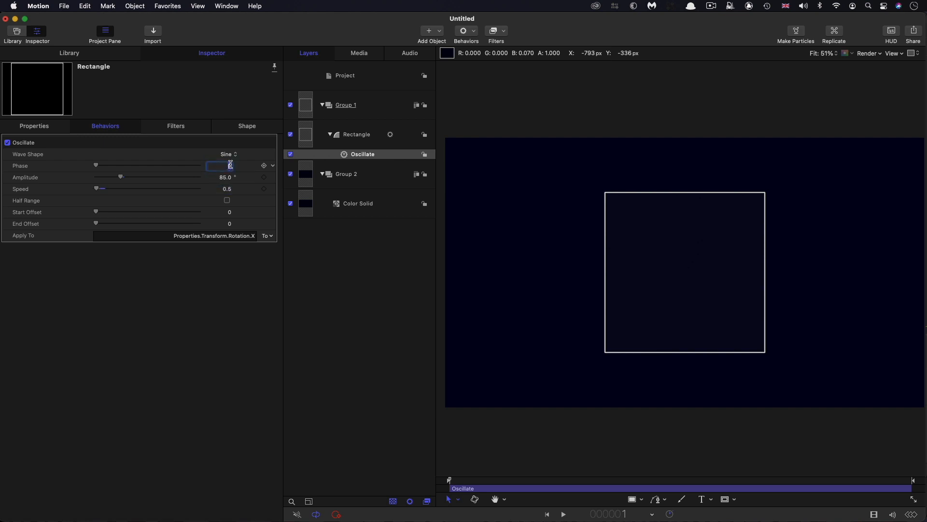
left_click(355, 134)
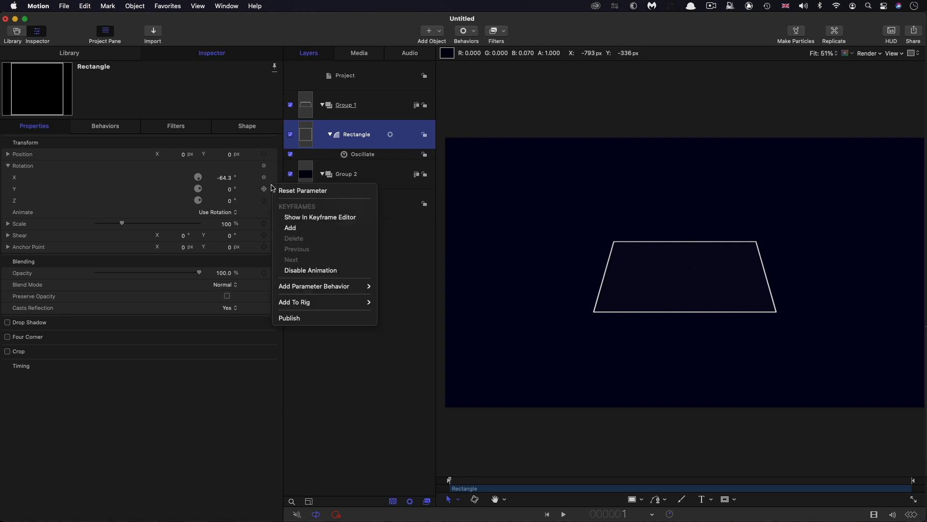
mouse_move(314, 286)
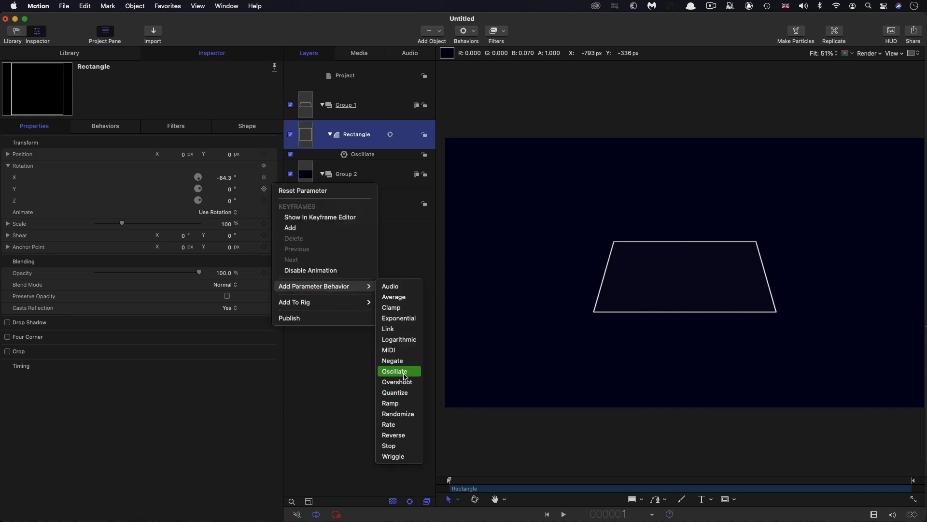
Oscillate Rotation Y with phase 2.0 and Rotation Z with amplitude 85
left_click(394, 371)
type("0.5")
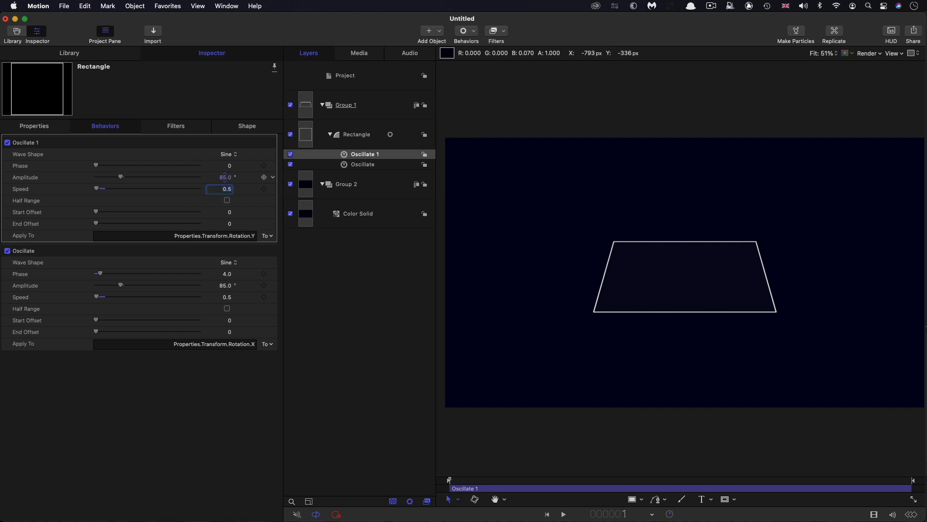
left_click(219, 165)
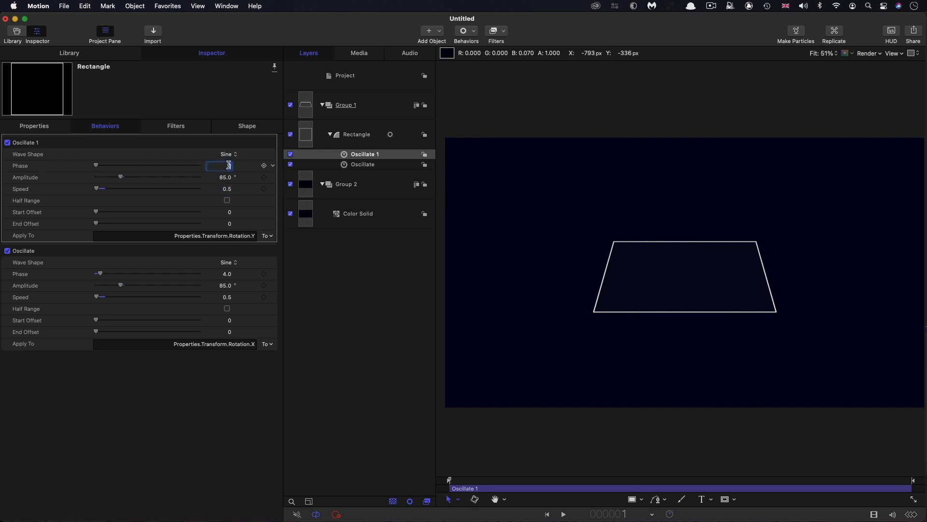
type("2.0")
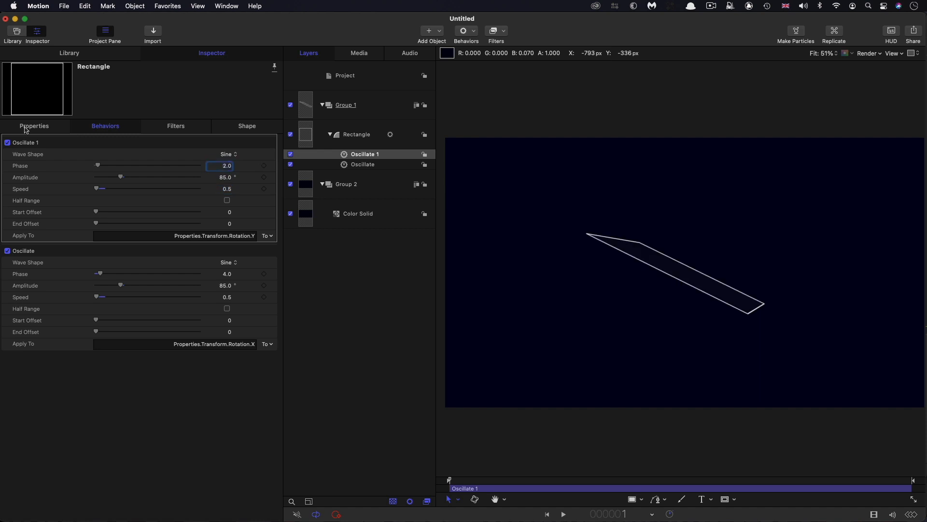
left_click(264, 200)
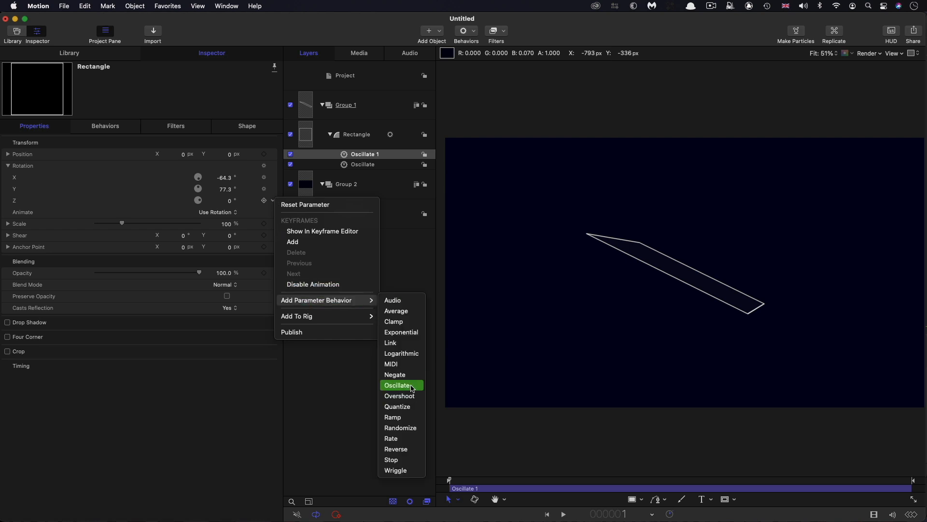
left_click(398, 384)
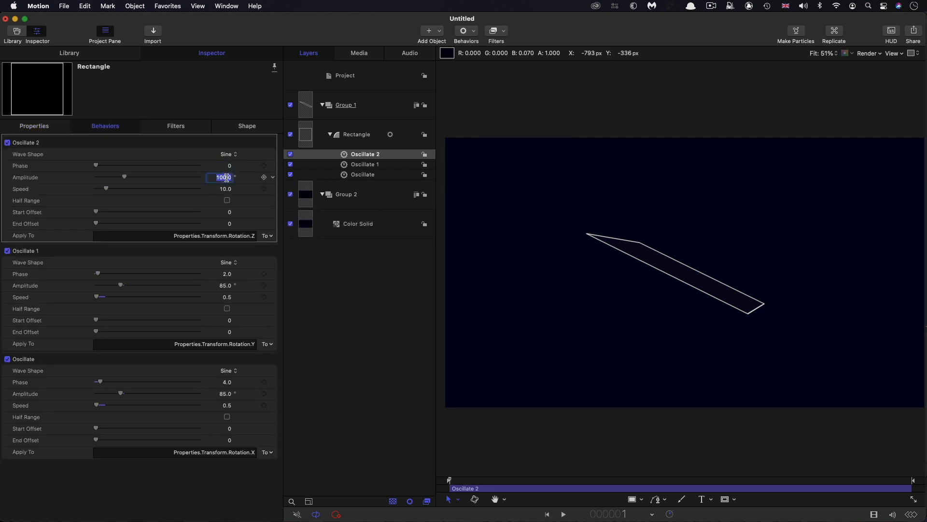
type("85.0")
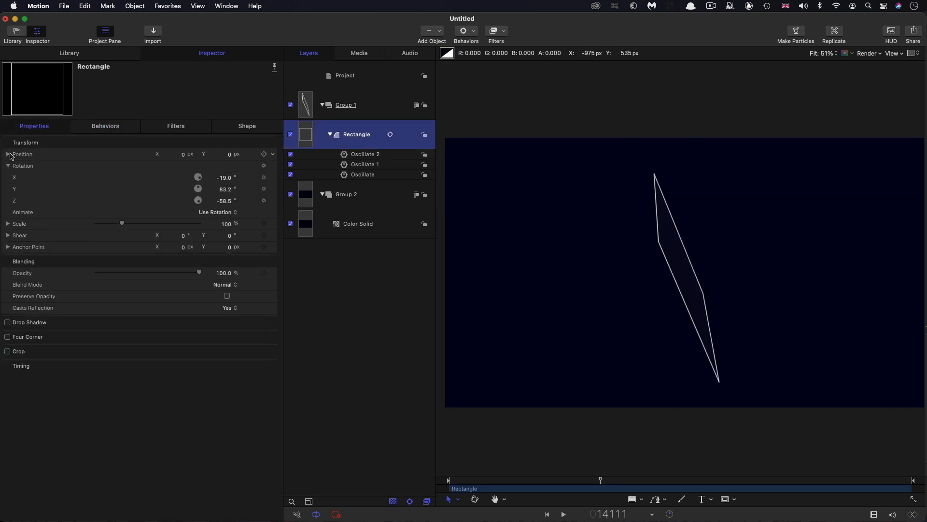
Oscillate Position Z with amplitude 100 and speed 0.1, then scrub to preview
left_click(8, 154)
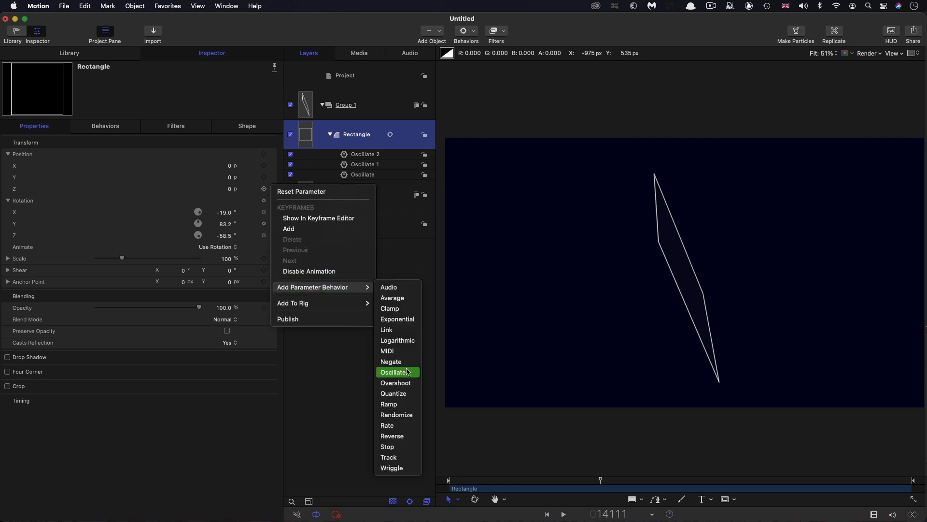
left_click(393, 372)
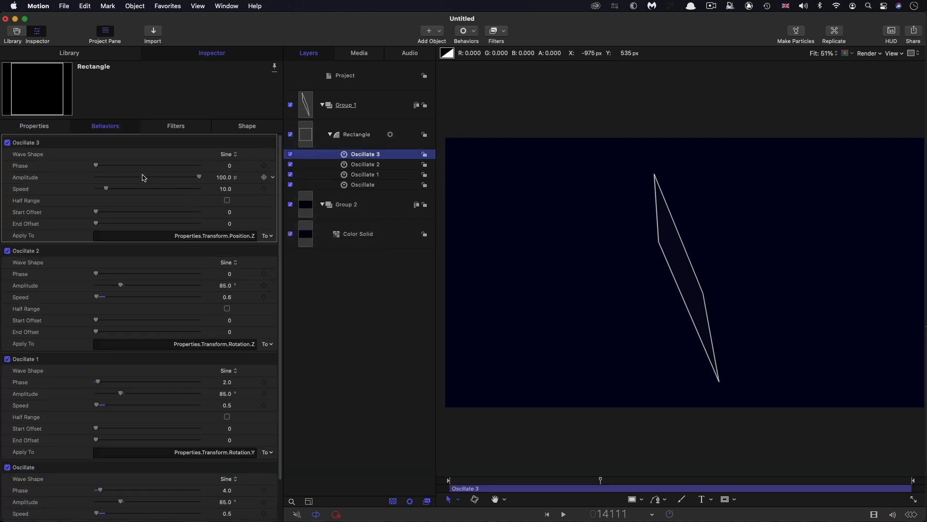
left_click(226, 190)
type("0.1")
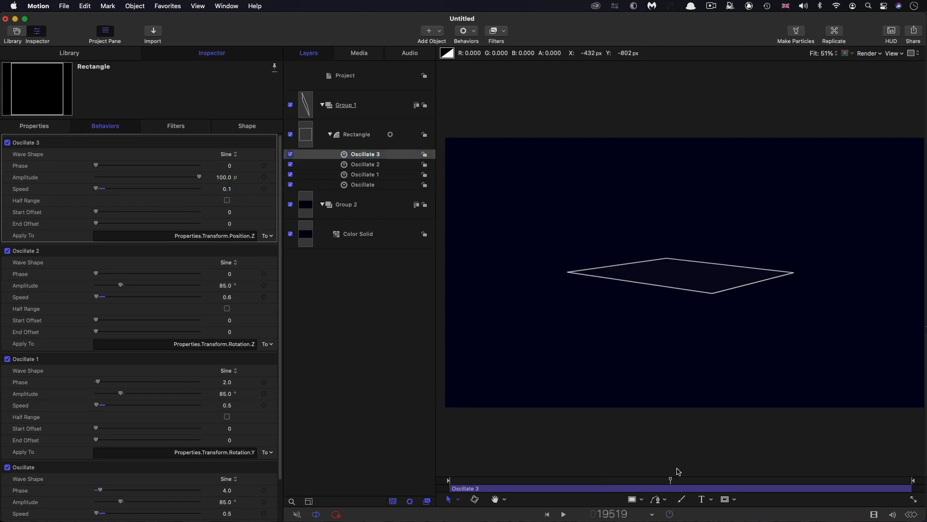
left_click_drag(670, 480, 617, 480)
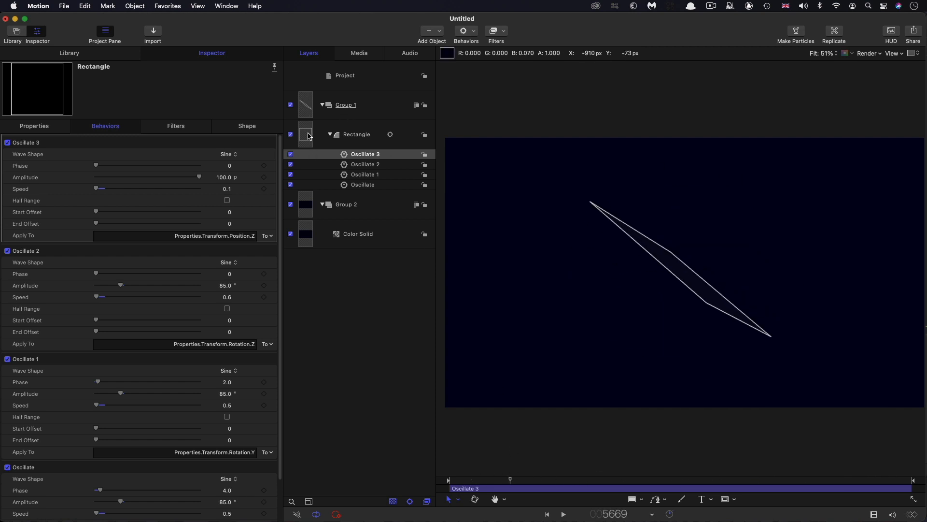
Make a clone layer of Group 1, collapse Group 1 and disable it
left_click(346, 104)
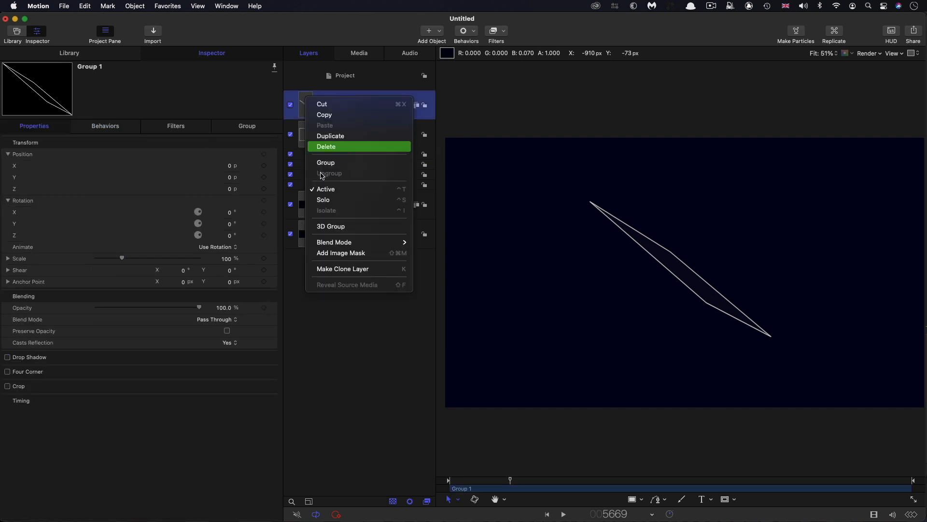
left_click(342, 268)
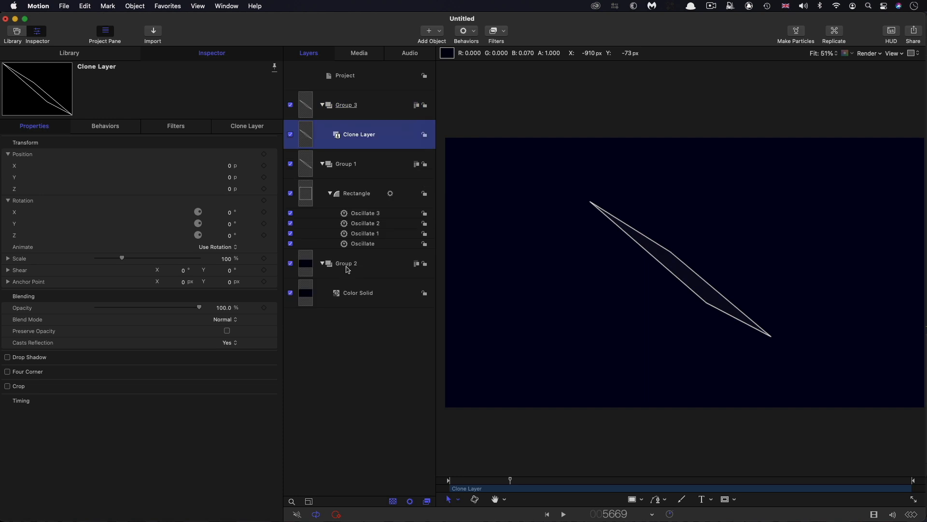
left_click(322, 163)
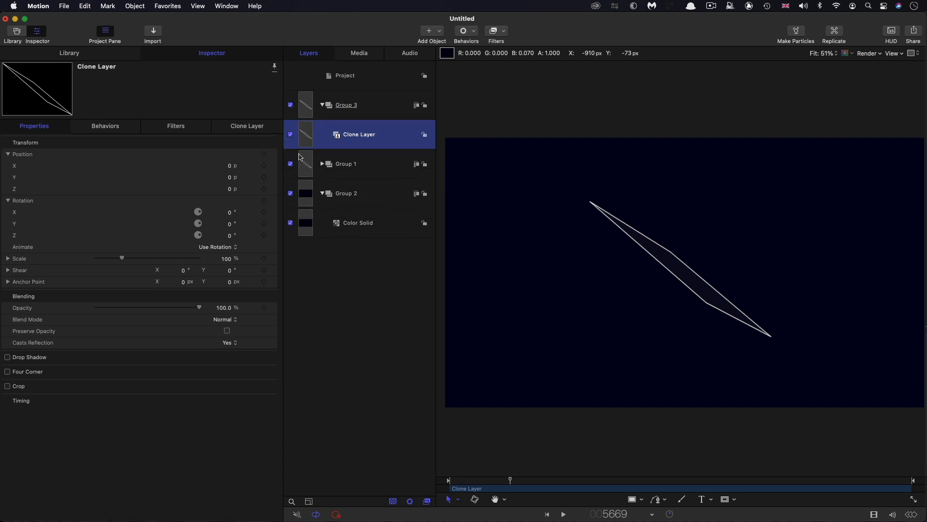
left_click(289, 163)
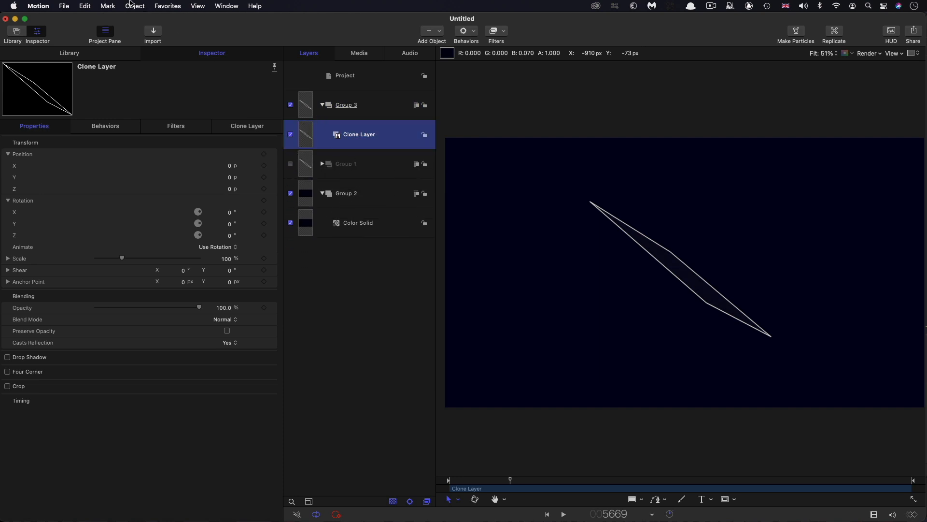
left_click(134, 6)
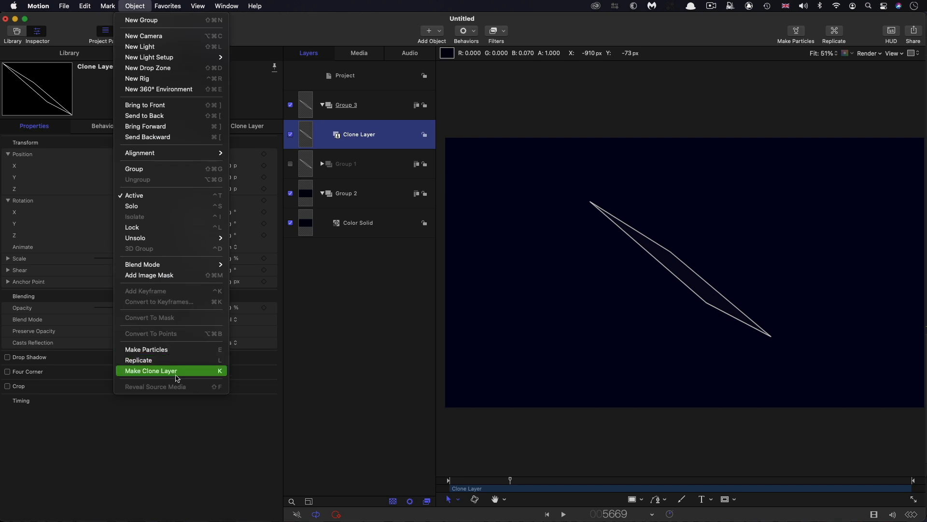
Replicate the clone as a Line shape with 240 points
left_click(139, 359)
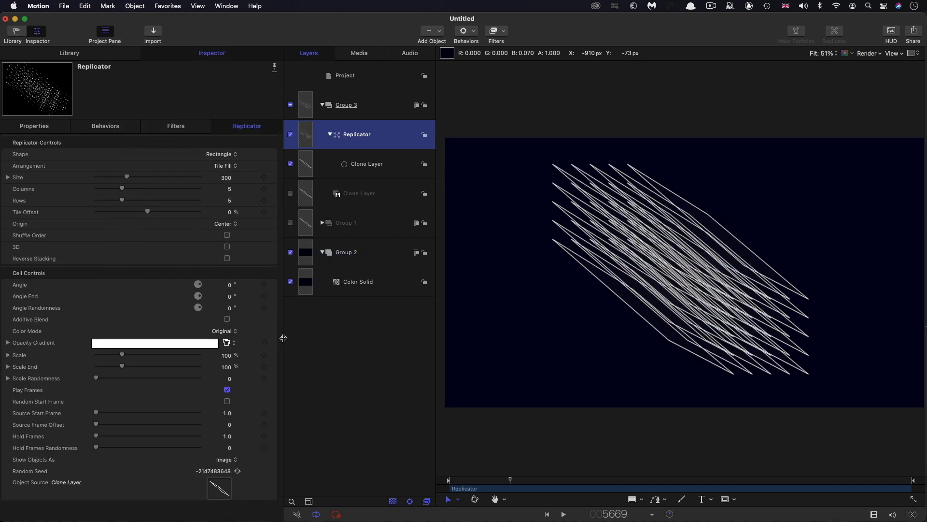
left_click(218, 154)
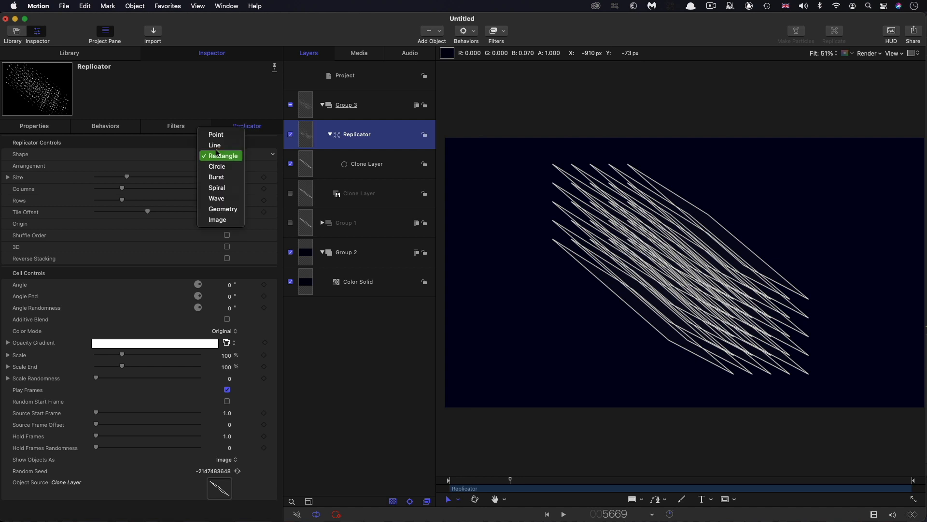
left_click(214, 144)
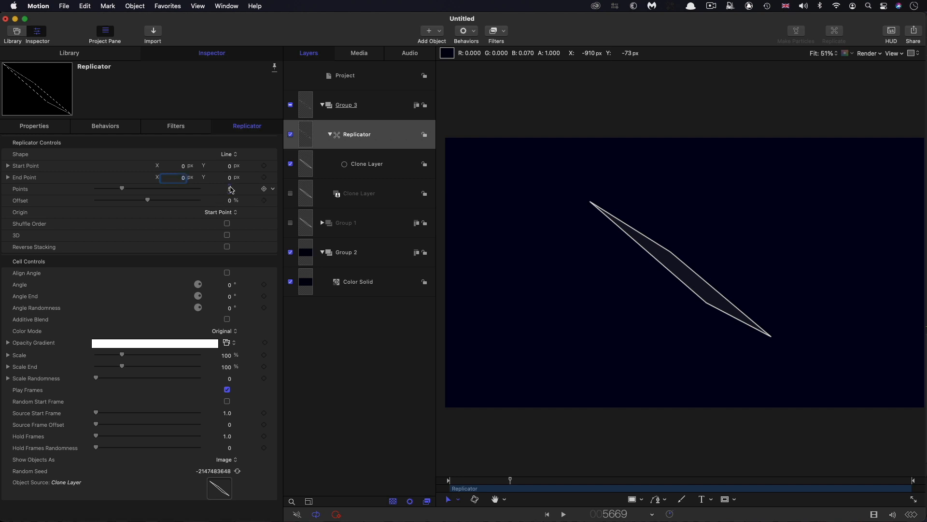
type("240")
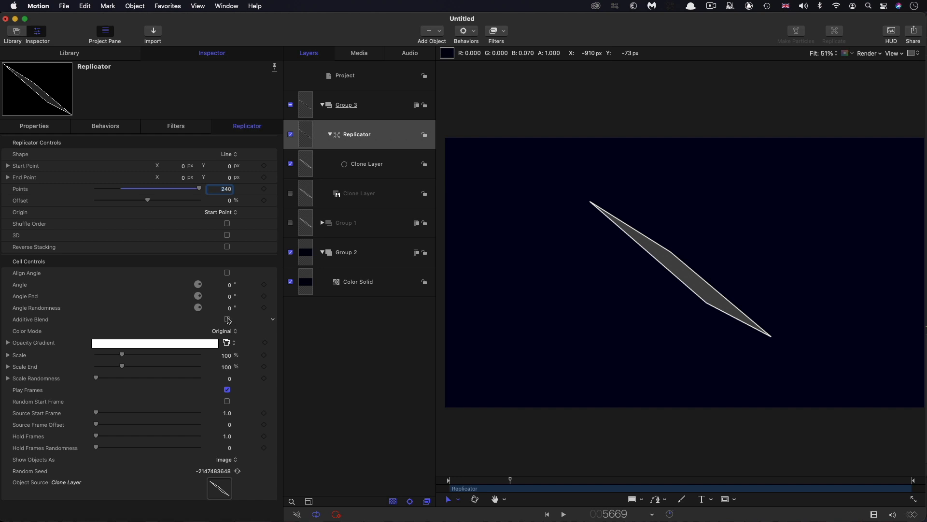
Enable Additive Blend, set Scale End 125% and Source Frame Offset 5.0
left_click(226, 319)
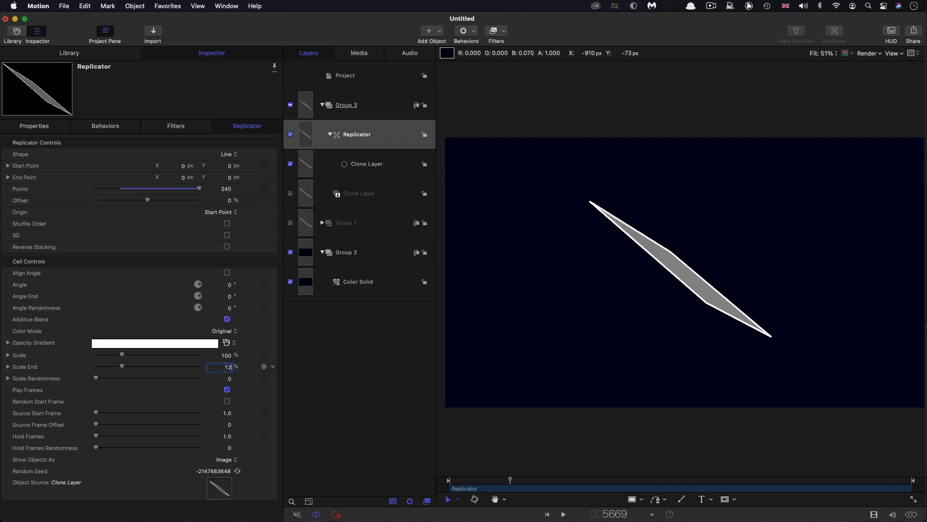
type("125")
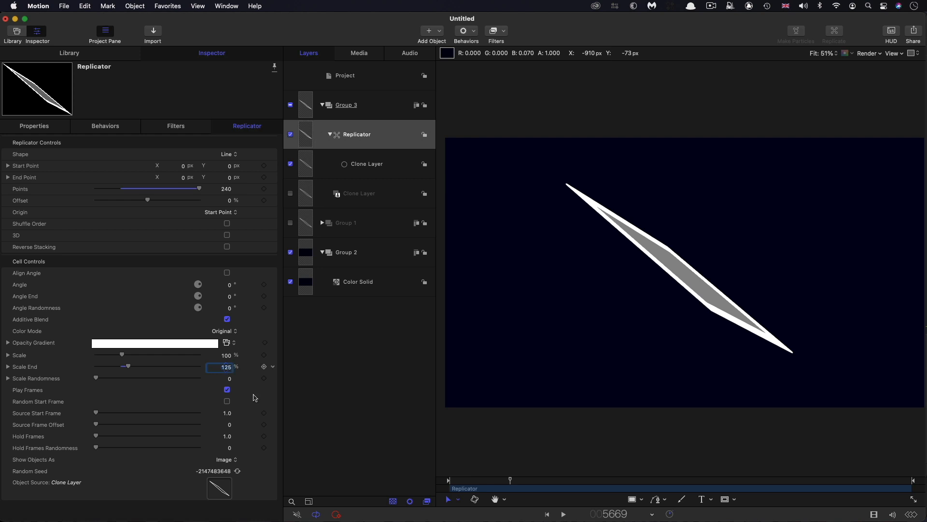
mouse_move(77, 448)
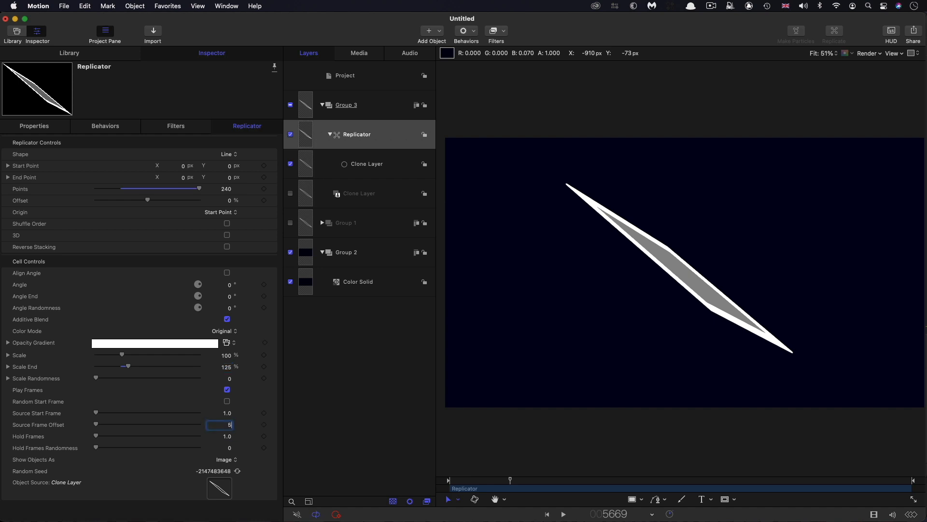
type("5.0")
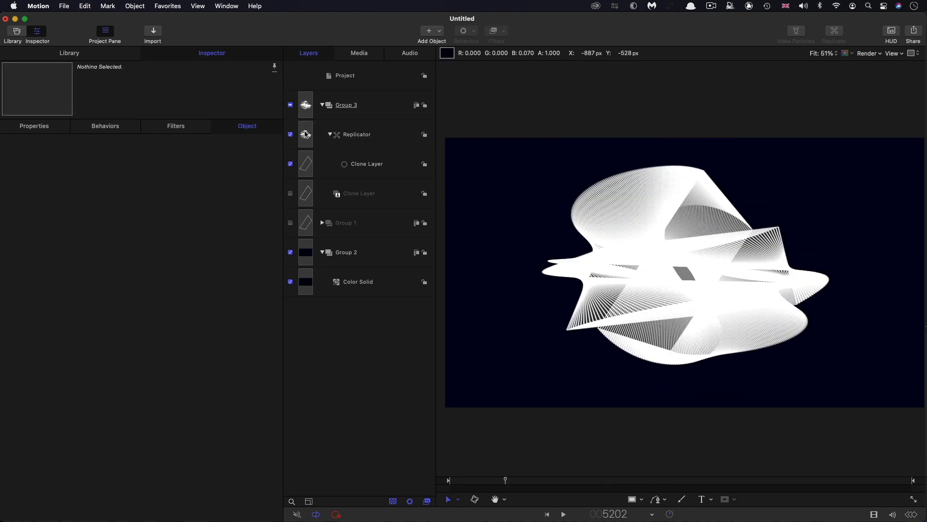
Apply the Rainbow gradient preset with Color Mode set to Over Pattern
left_click(356, 133)
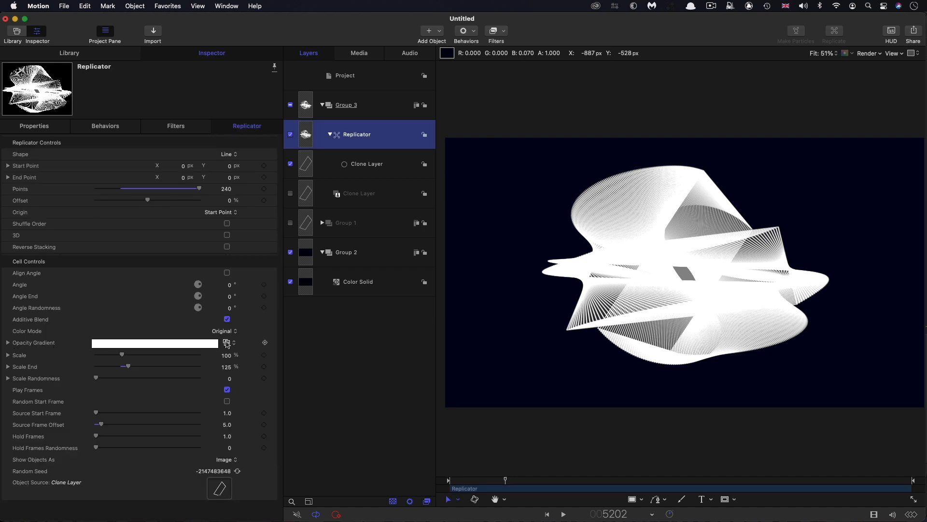
left_click(227, 341)
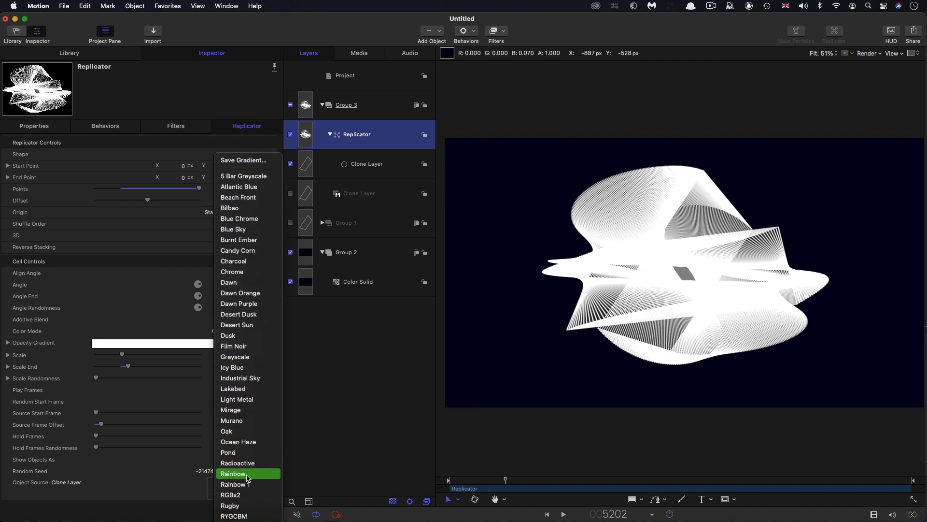
left_click(232, 474)
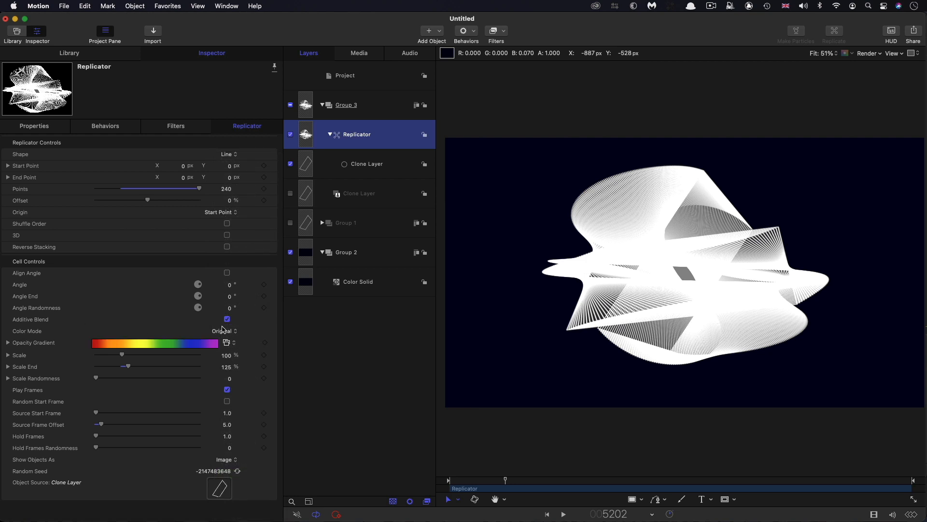
left_click(220, 330)
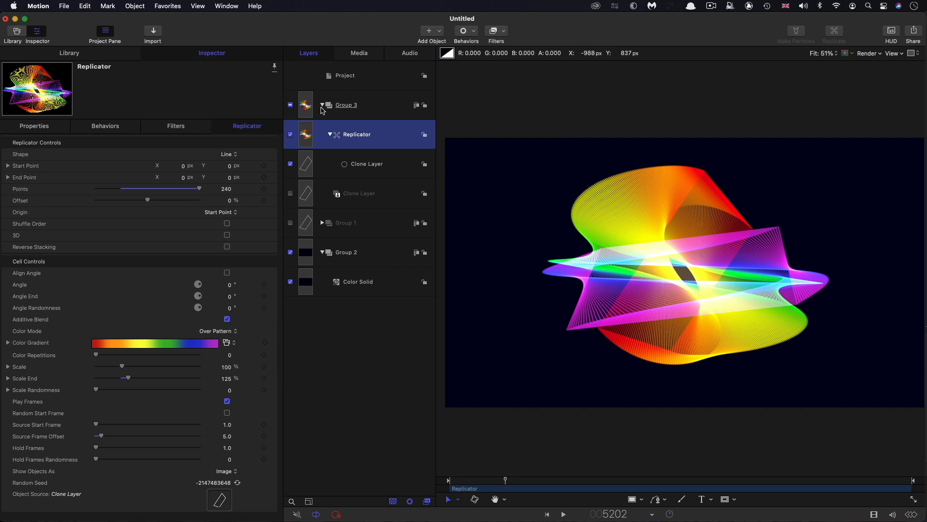
Apply a Hue/Saturation filter to the Replicator with Saturation lowered to -0.5
left_click(496, 30)
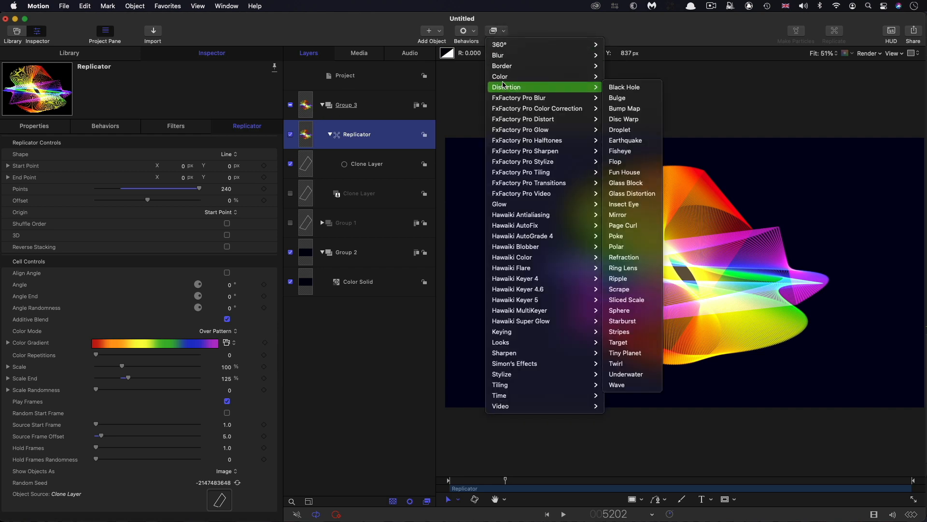
mouse_move(500, 76)
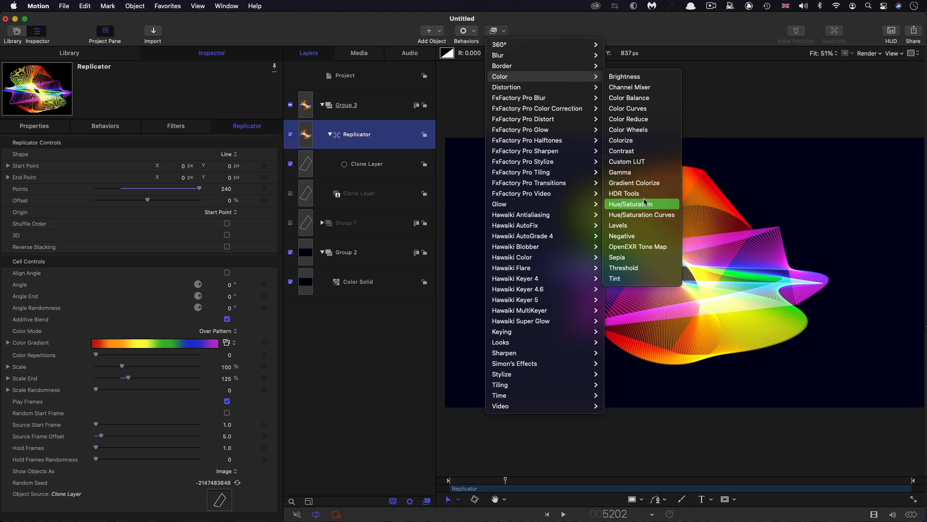
left_click(630, 204)
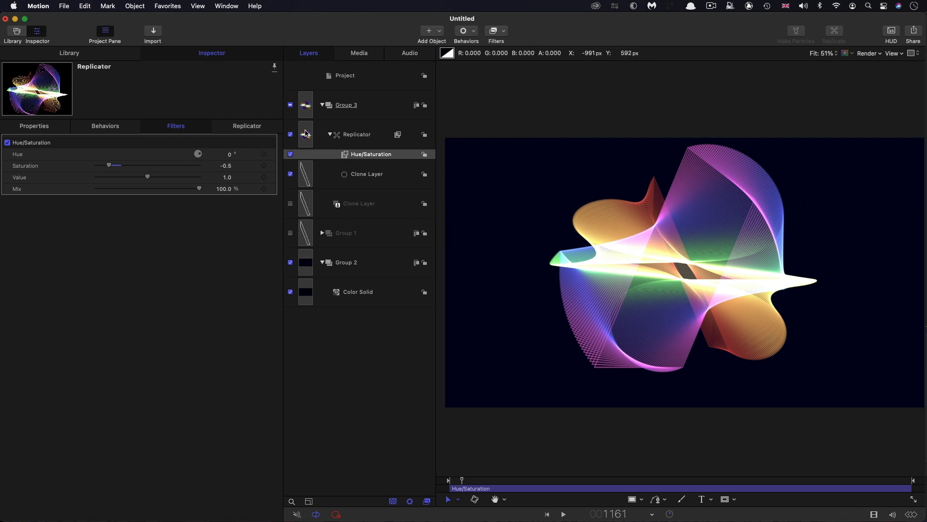
left_click(355, 134)
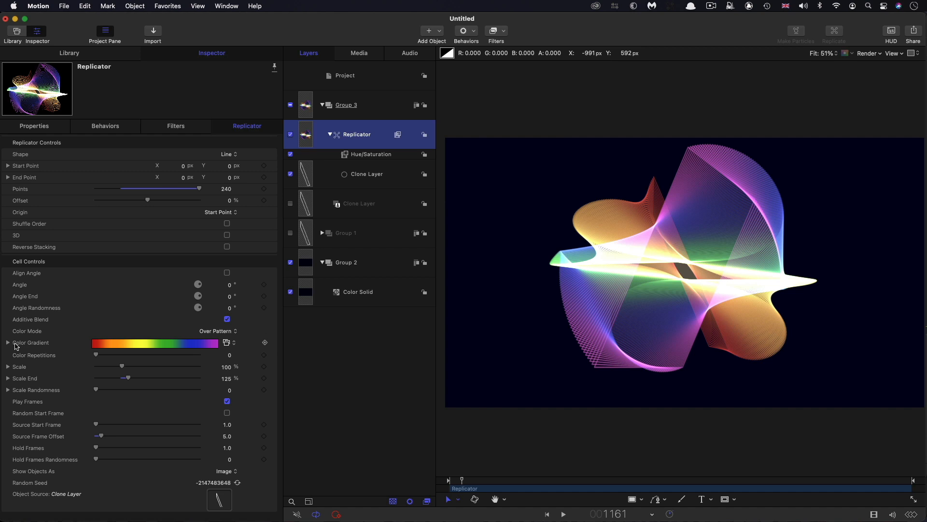
Expand the Color Gradient, add a colour stop and make the stop at 100% red
left_click(7, 342)
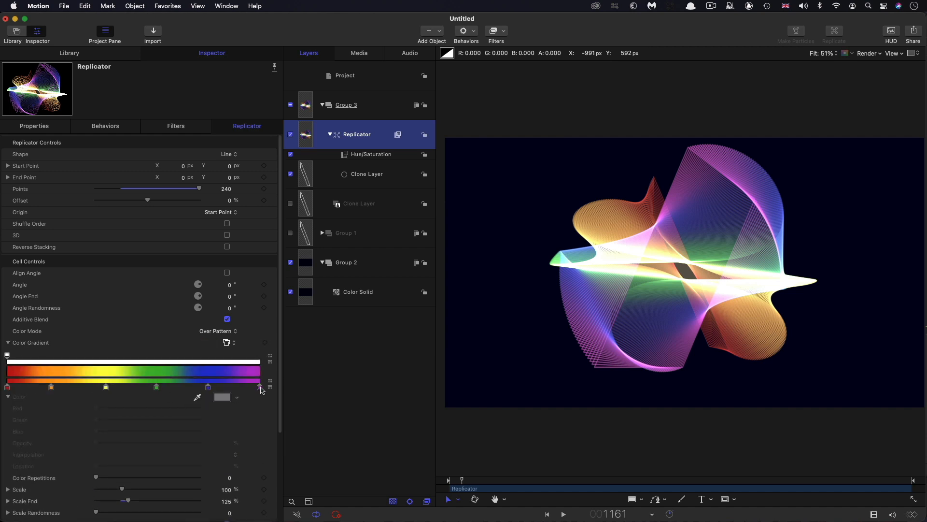
left_click(225, 386)
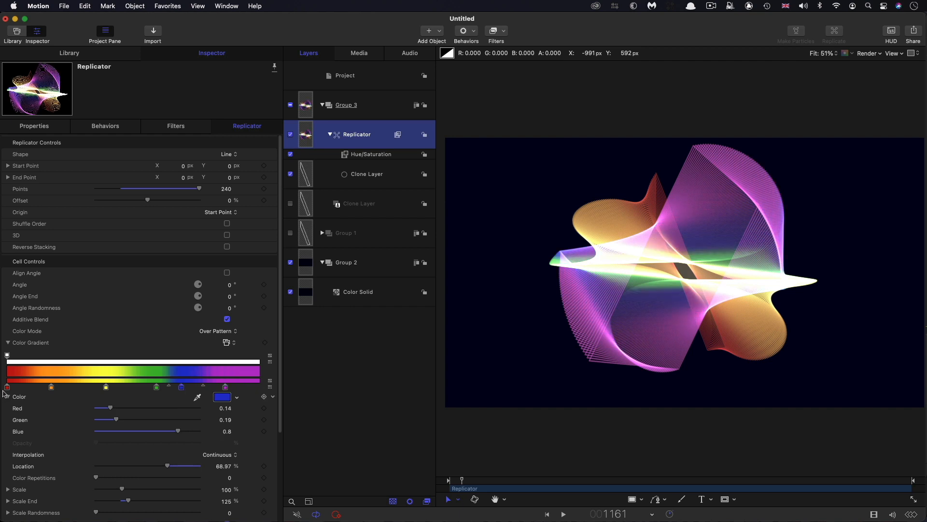
left_click(7, 386)
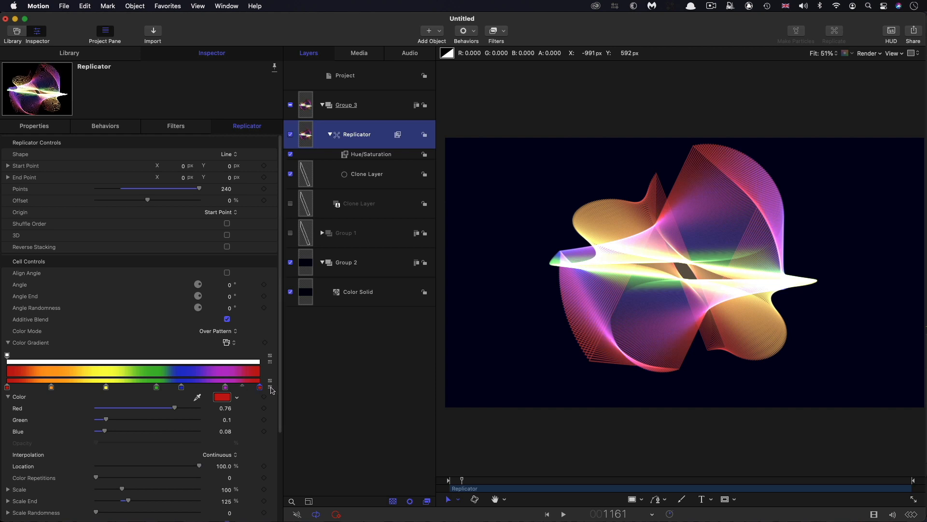
mouse_move(270, 390)
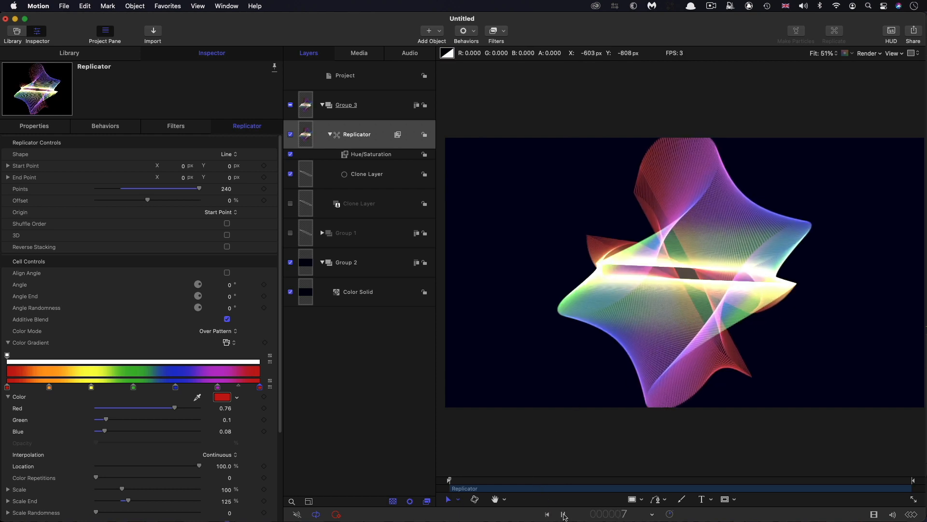
Play the animation and expand Group 1's Rectangle to review its four Oscillate behaviors
left_click(564, 514)
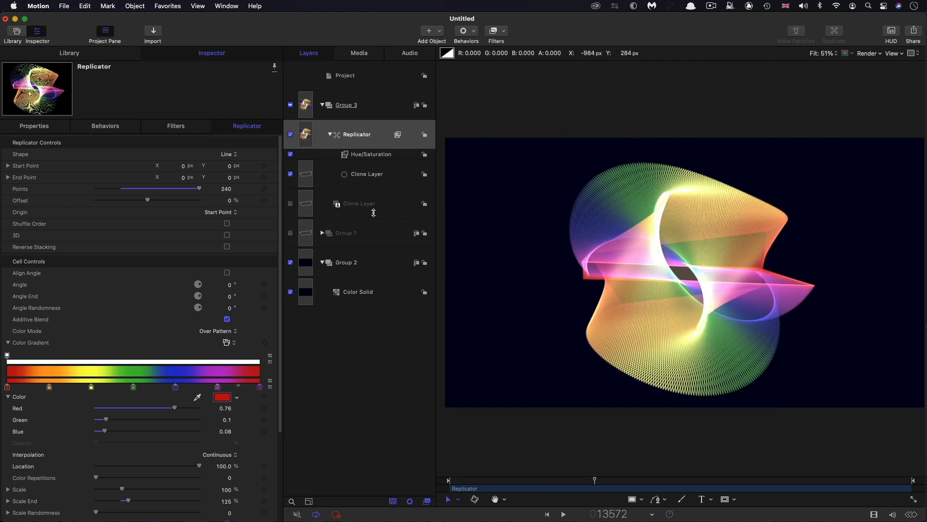
left_click(328, 233)
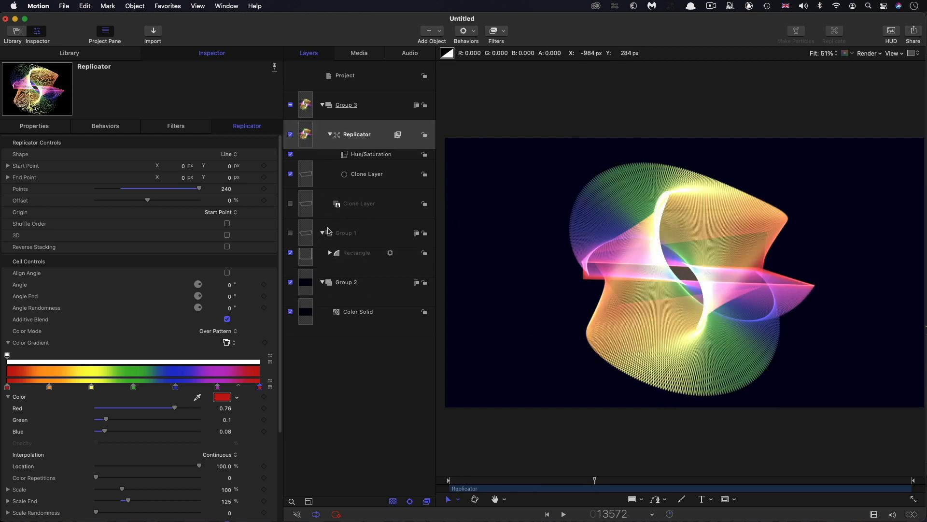
left_click(331, 253)
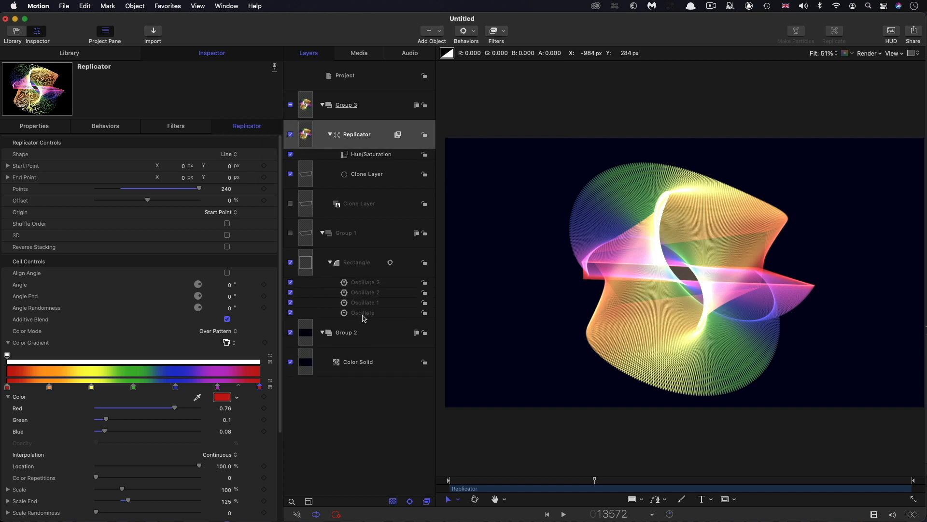
left_click(364, 313)
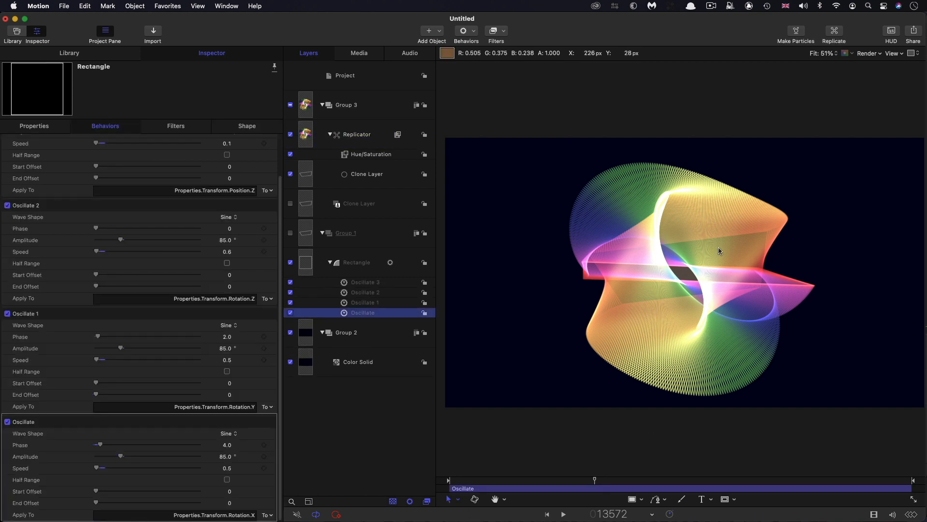
mouse_move(551, 214)
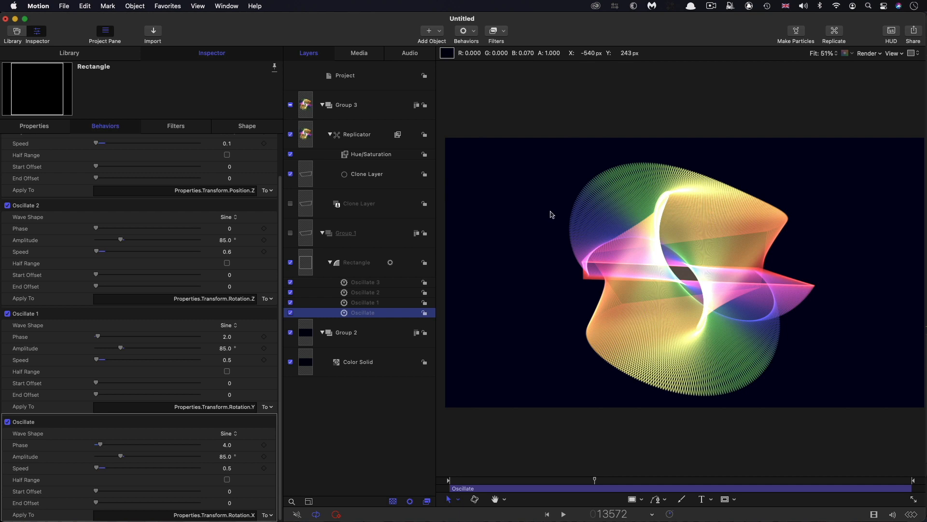
mouse_move(775, 191)
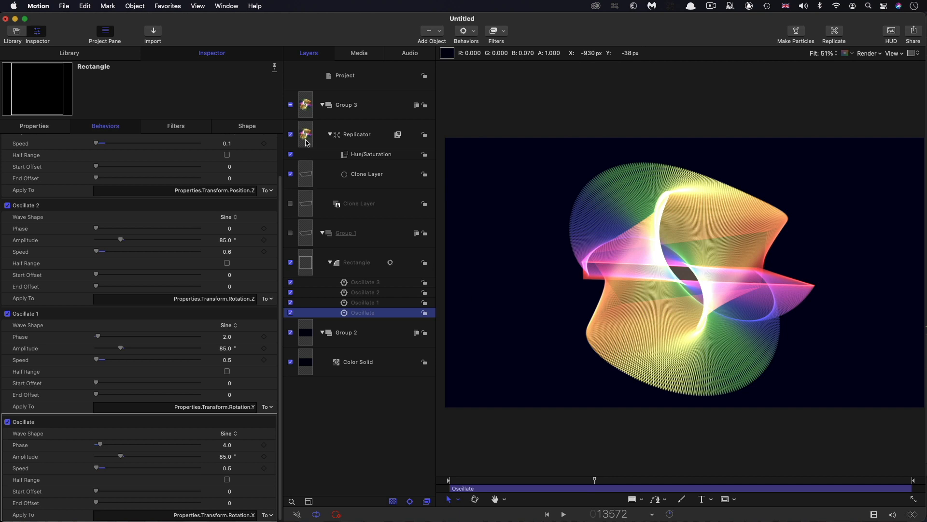
left_click(357, 135)
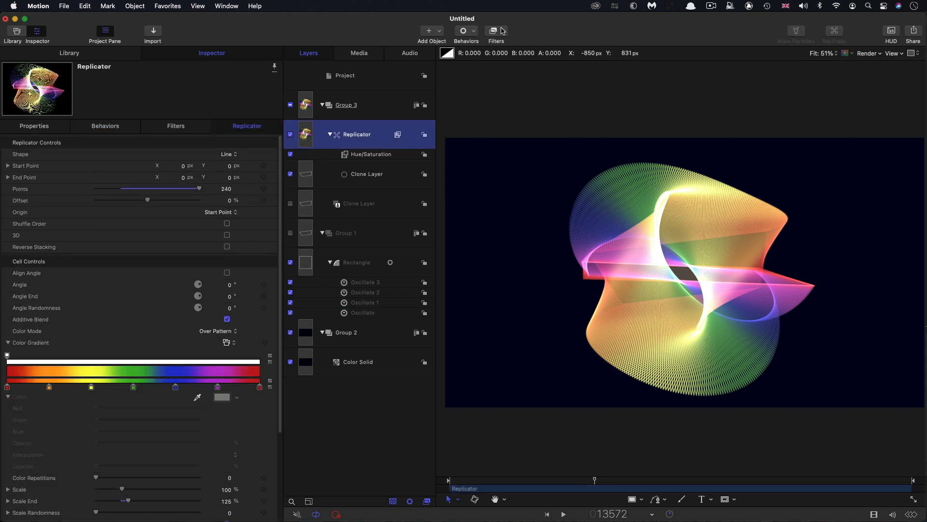
Apply a Gaussian Blur of amount 8 to the Replicator and toggle it off to compare
left_click(493, 30)
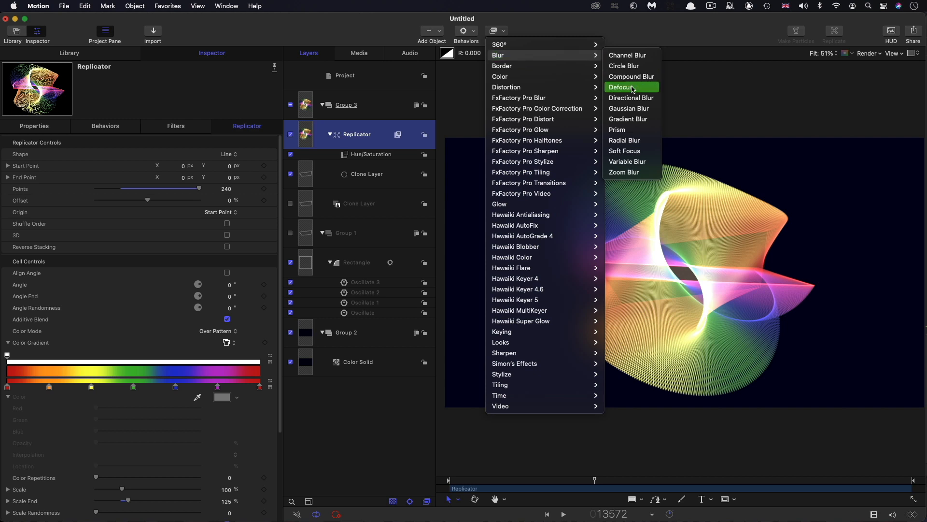
left_click(629, 108)
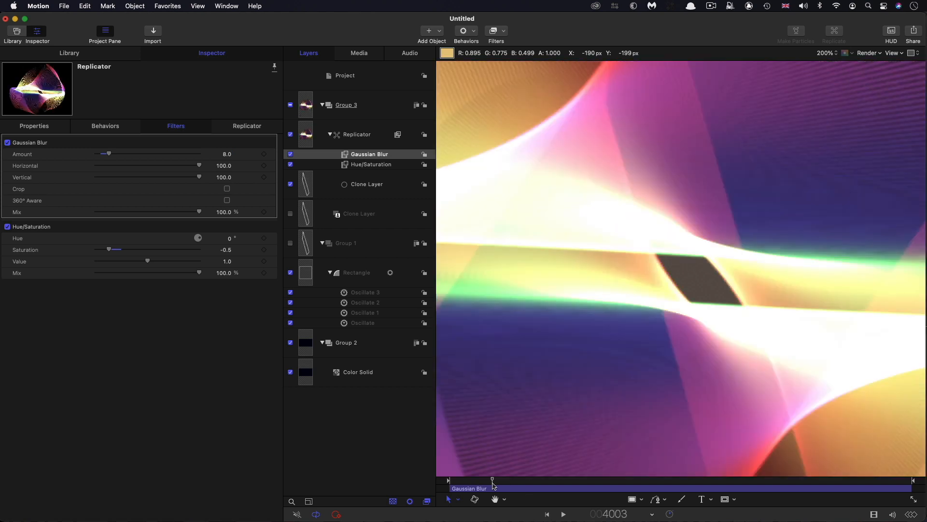
left_click(6, 142)
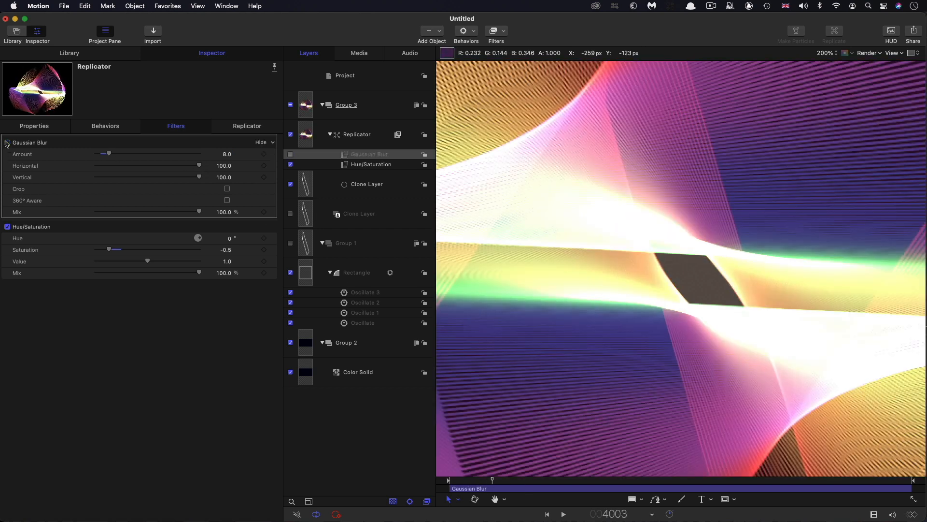
left_click(5, 142)
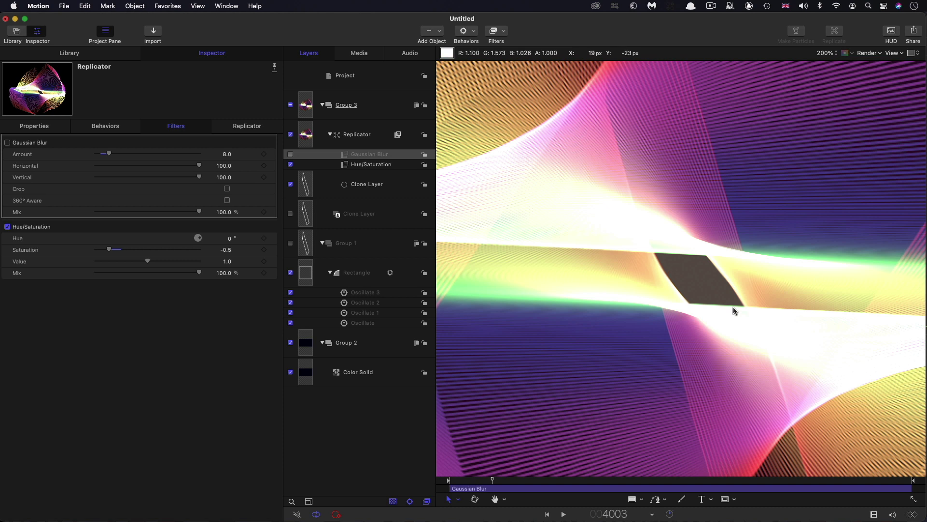
mouse_move(770, 319)
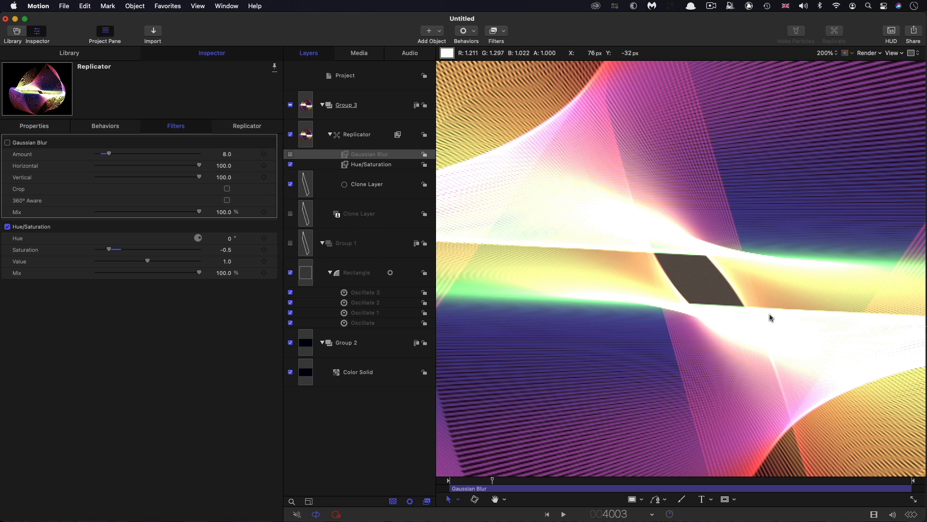